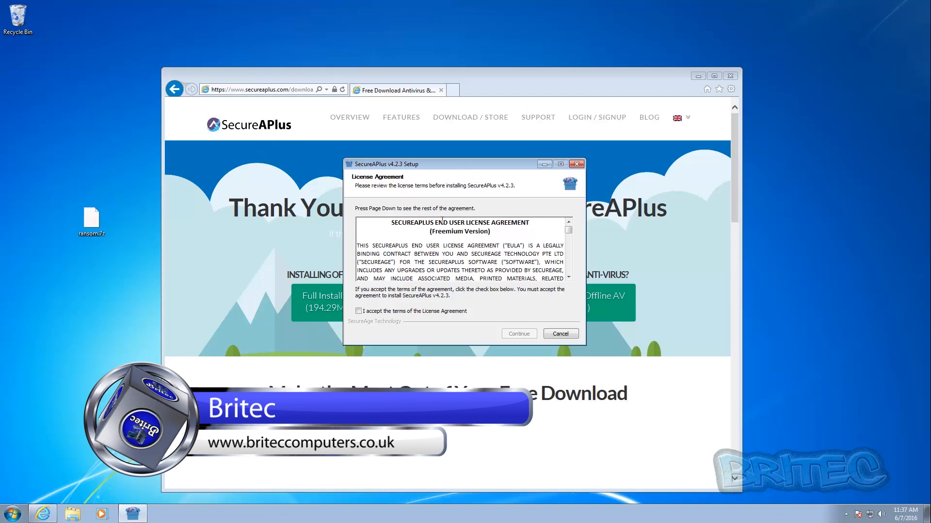
# Step: Accept the SecureAPlus license terms so the installer continues to completion
pyautogui.click(358, 310)
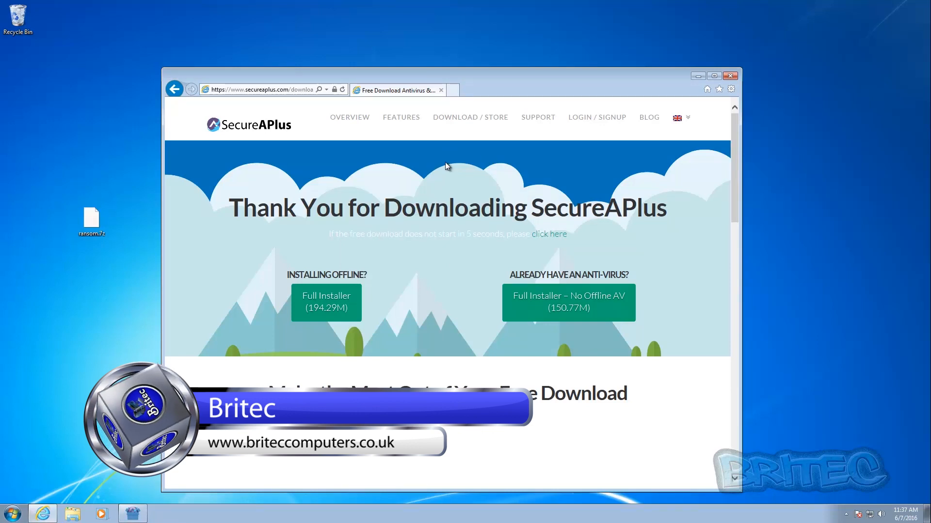
pyautogui.moveTo(455, 199)
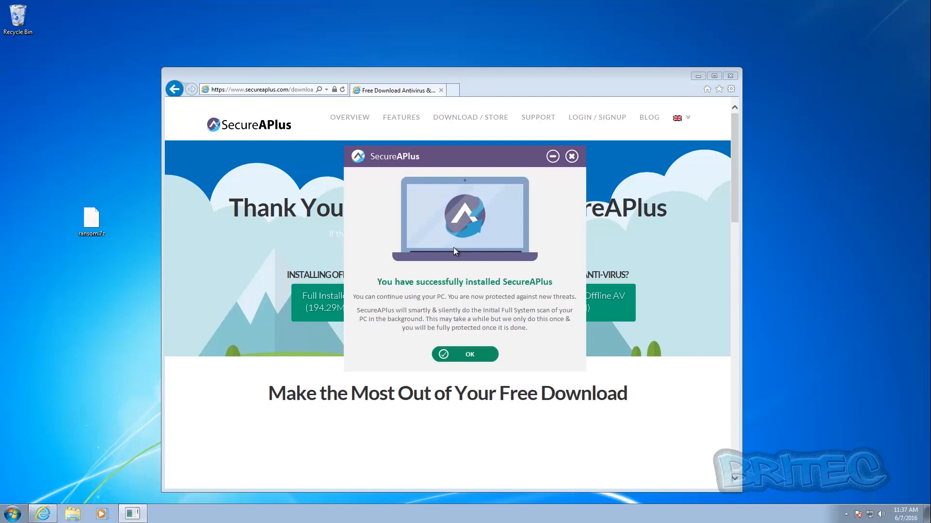
pyautogui.moveTo(353, 307)
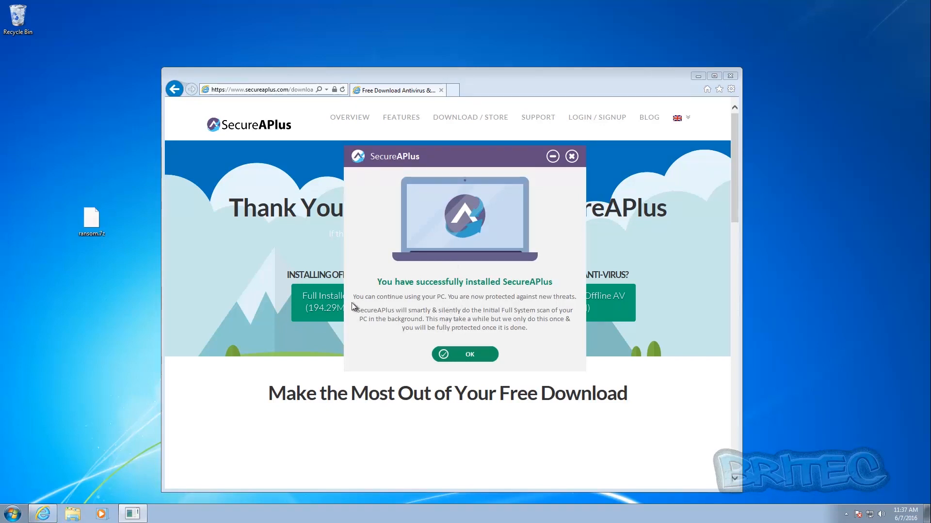
pyautogui.moveTo(122, 320)
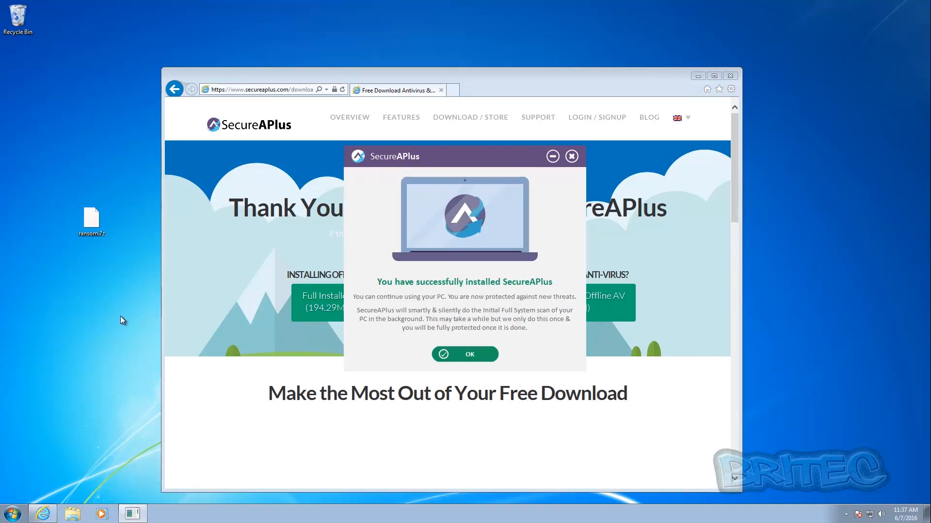
pyautogui.moveTo(168, 337)
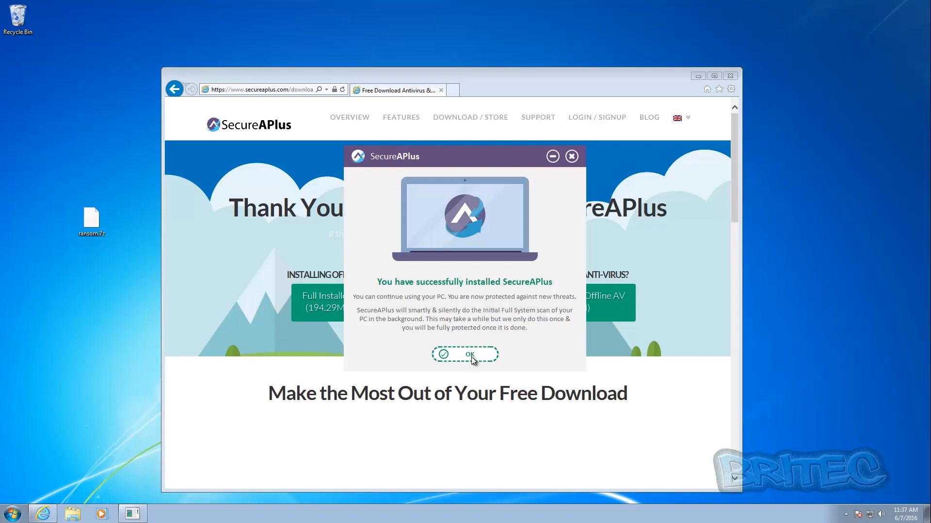
# Step: Dismiss the 'successfully installed' confirmation, returning to the desktop
pyautogui.click(469, 354)
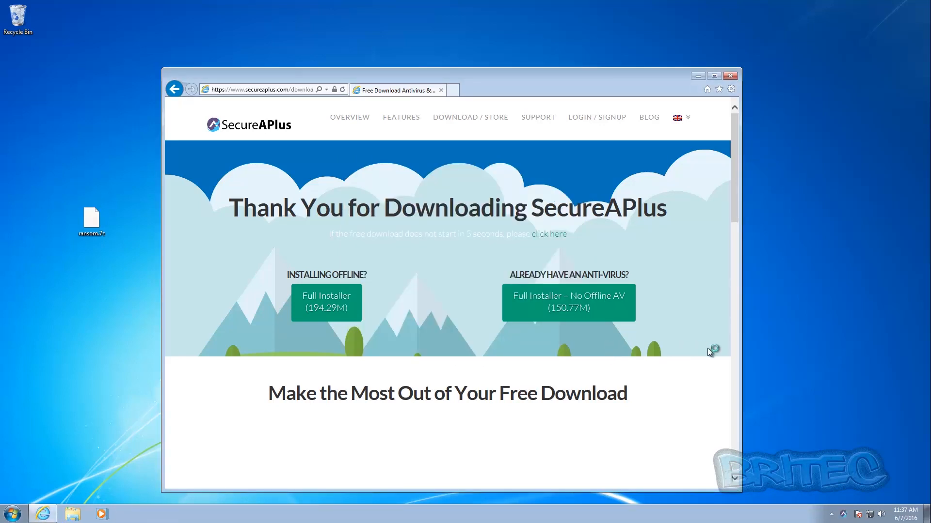
pyautogui.moveTo(703, 117)
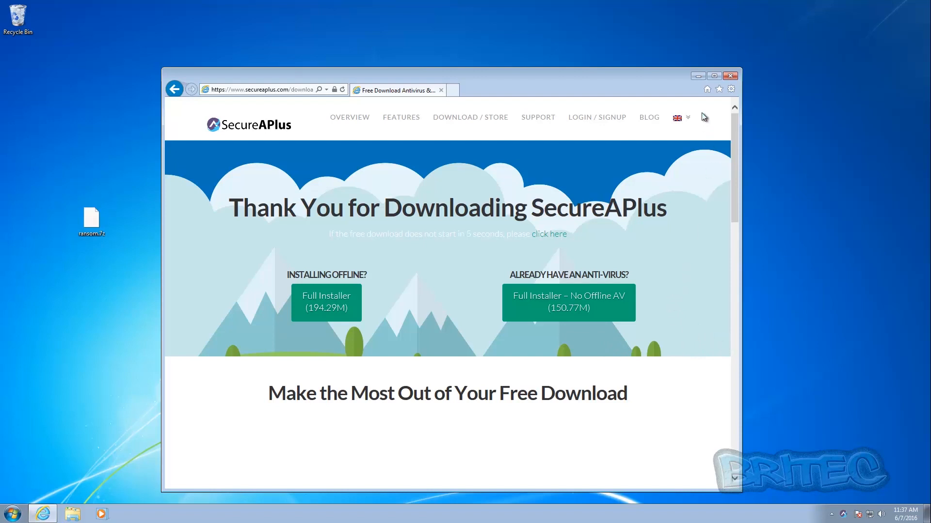
pyautogui.moveTo(300, 126)
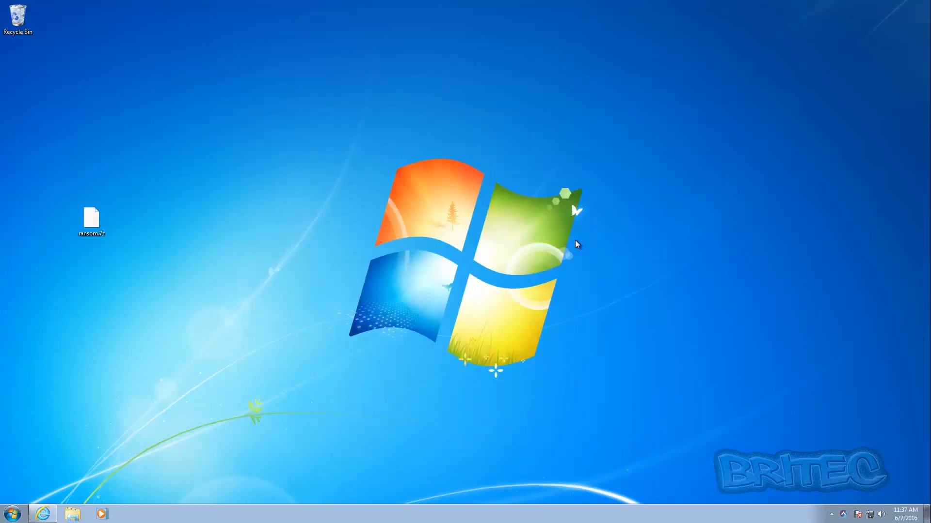
pyautogui.moveTo(527, 252)
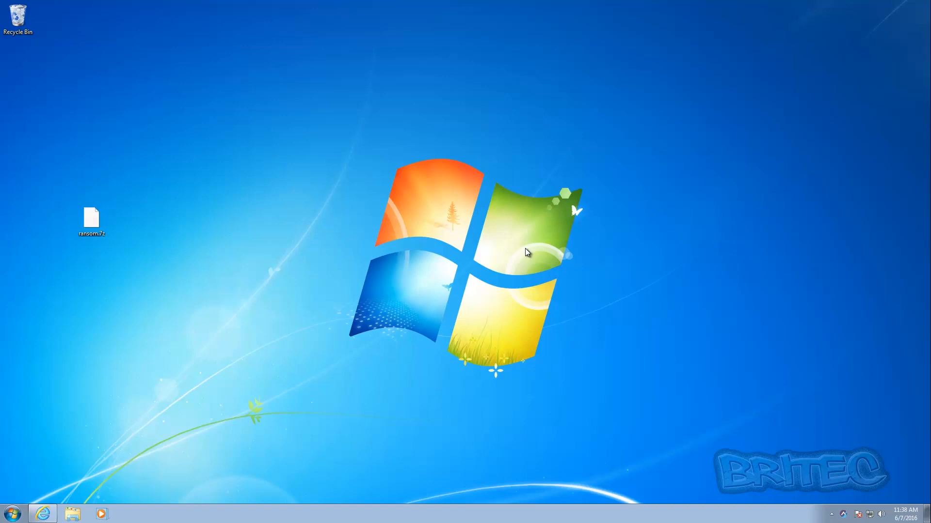
pyautogui.moveTo(461, 223)
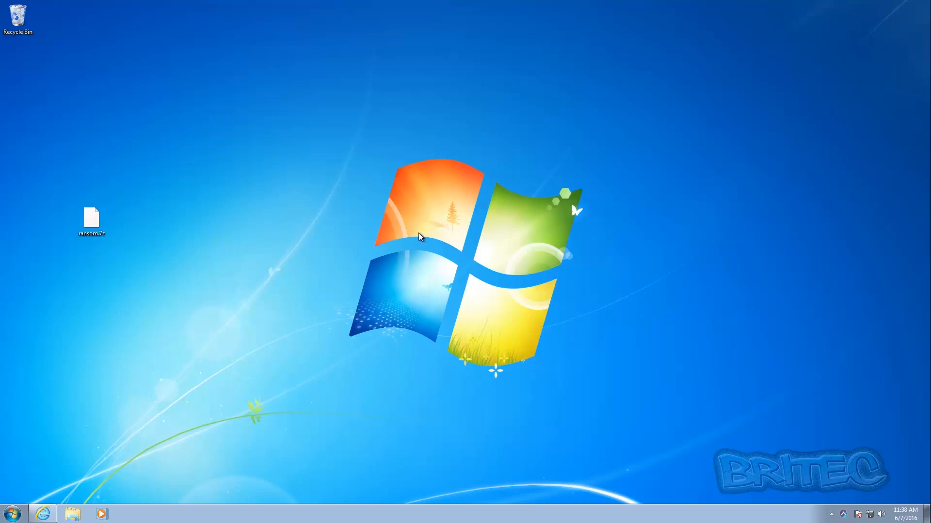
pyautogui.moveTo(366, 371)
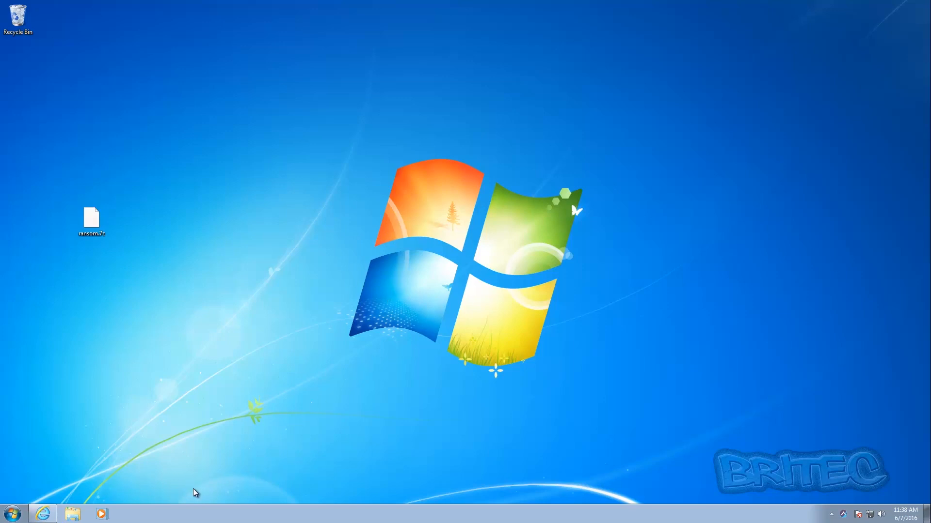
pyautogui.moveTo(623, 461)
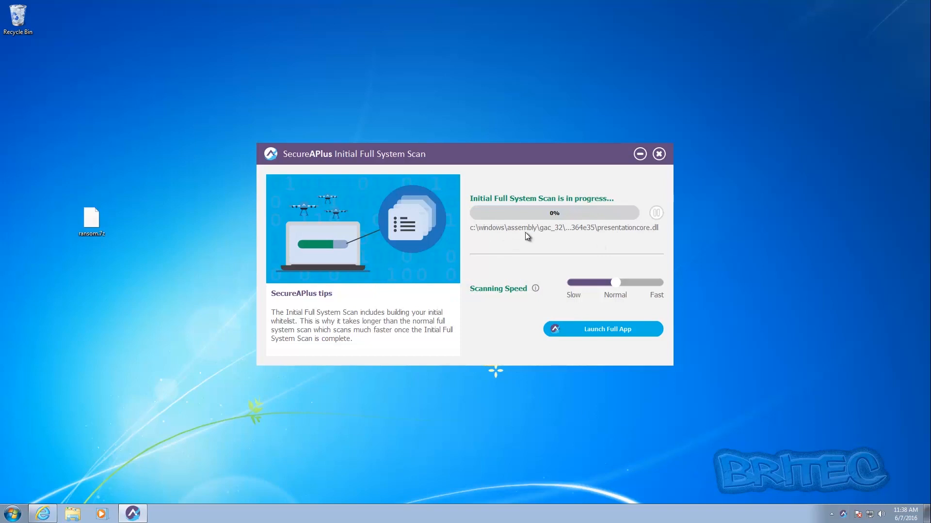
pyautogui.moveTo(550, 277)
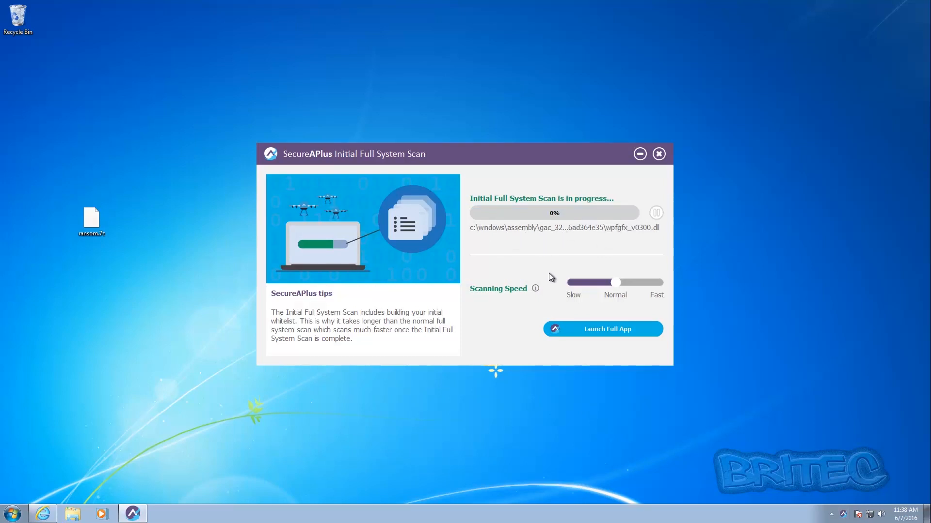
pyautogui.moveTo(573, 222)
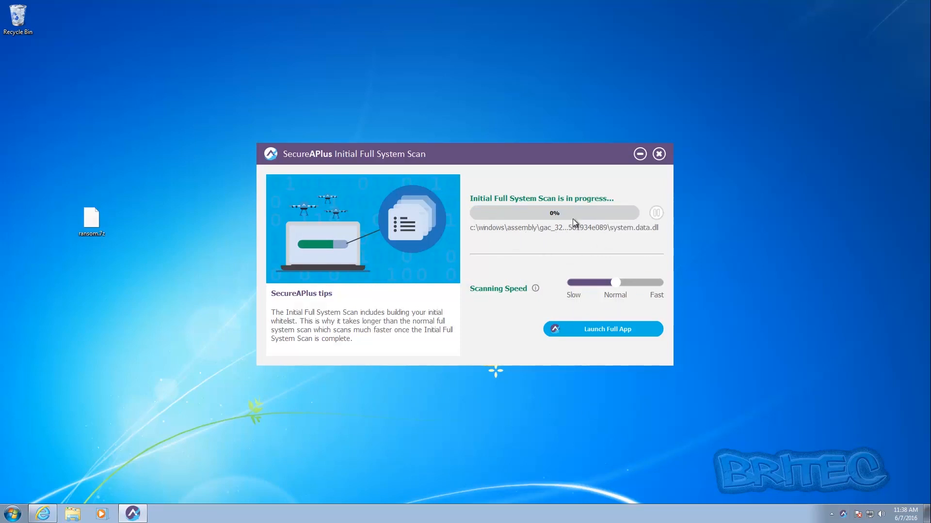
pyautogui.moveTo(513, 220)
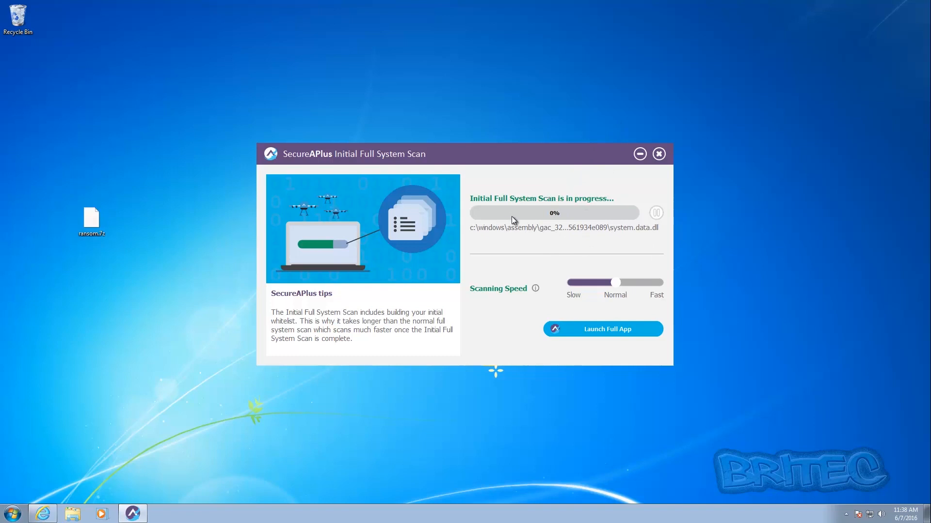
pyautogui.moveTo(545, 230)
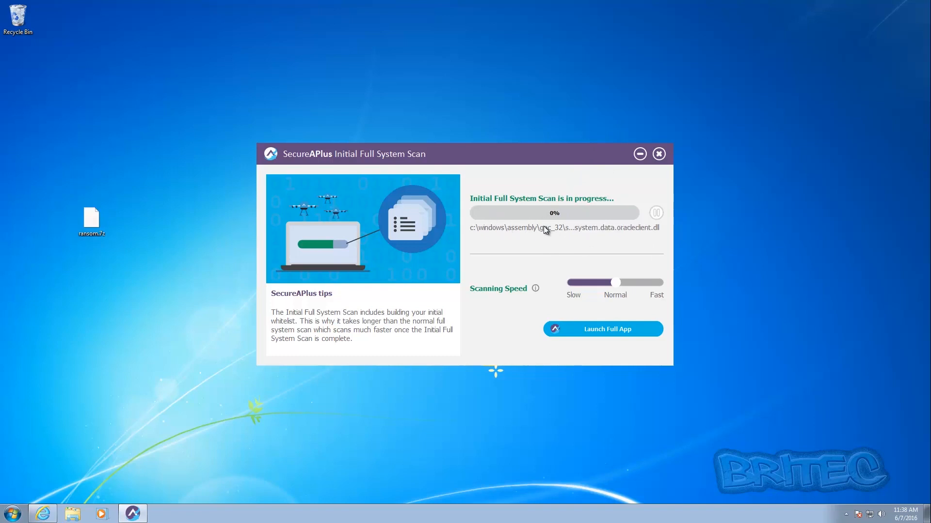
pyautogui.moveTo(523, 246)
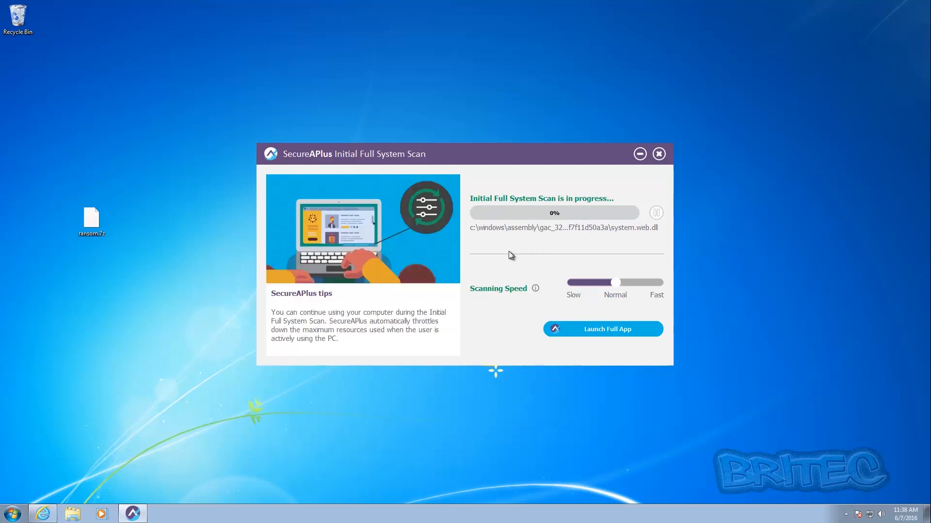
pyautogui.moveTo(332, 254)
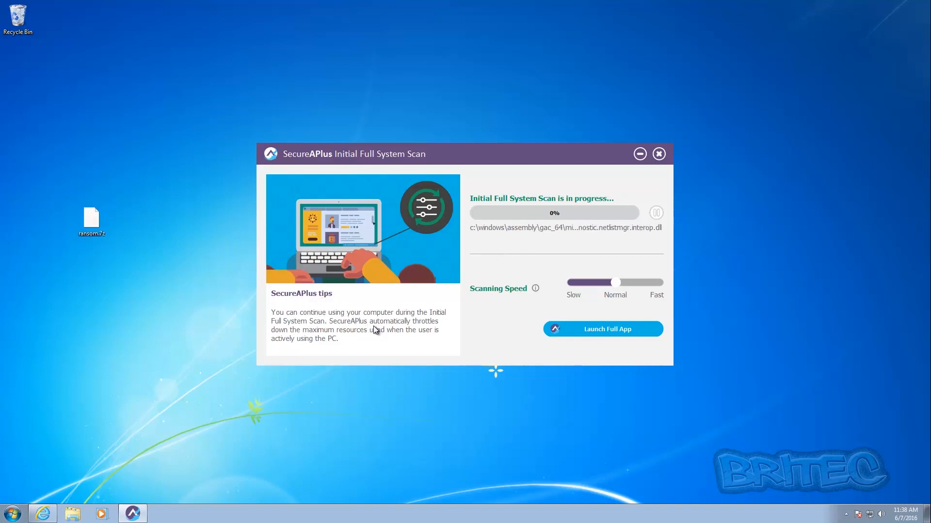
pyautogui.moveTo(371, 343)
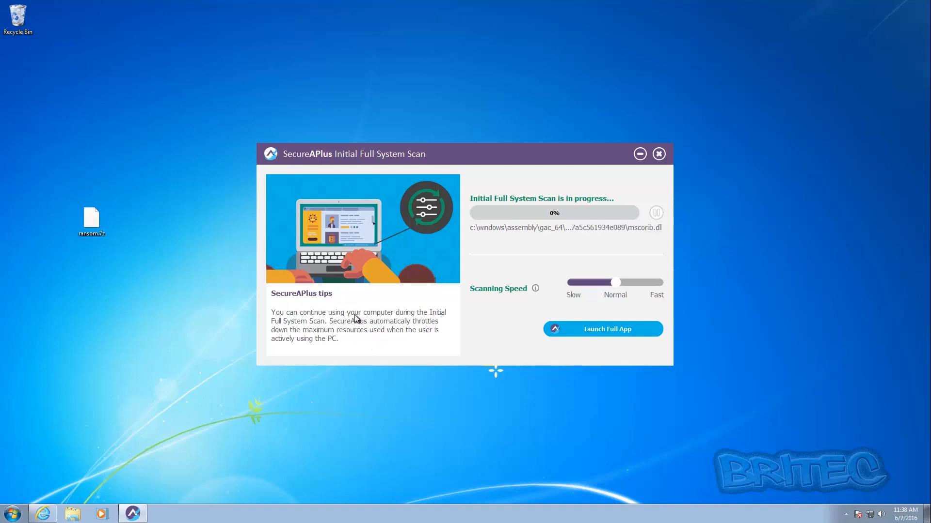
pyautogui.moveTo(363, 331)
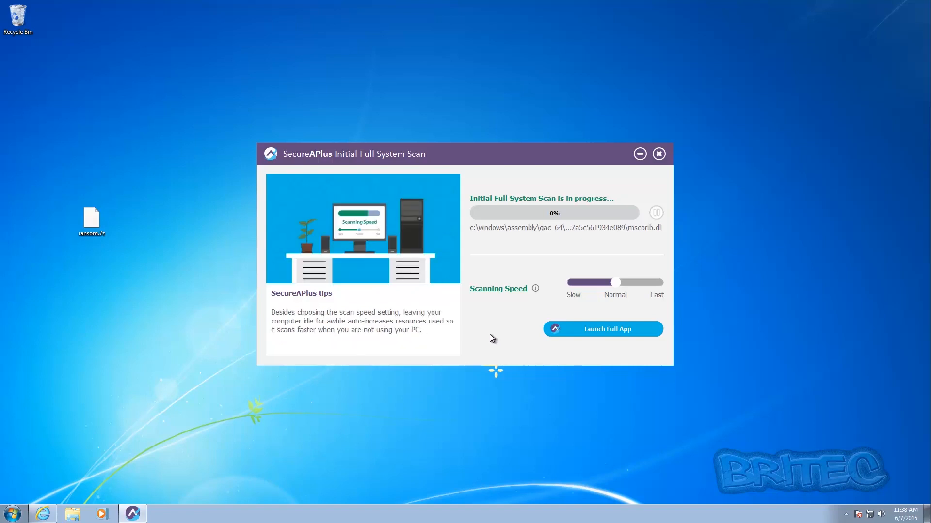
pyautogui.moveTo(512, 262)
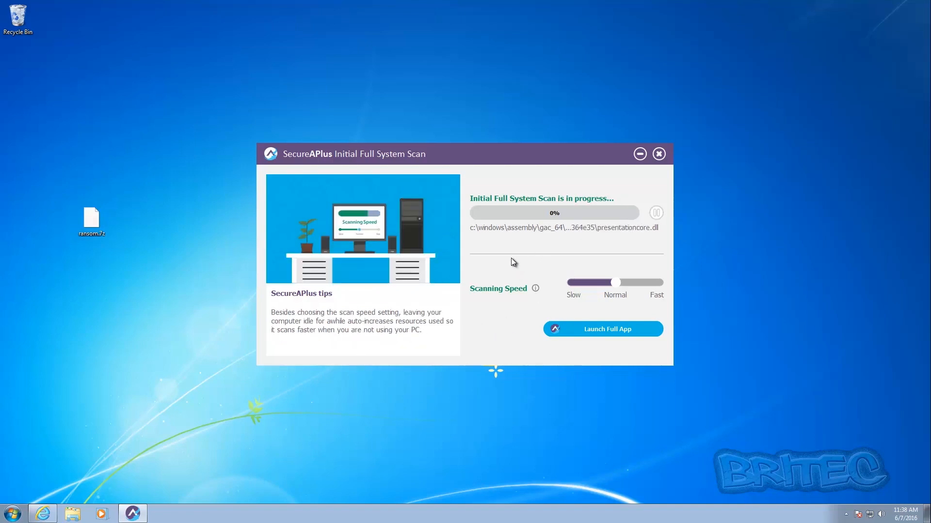
pyautogui.moveTo(528, 260)
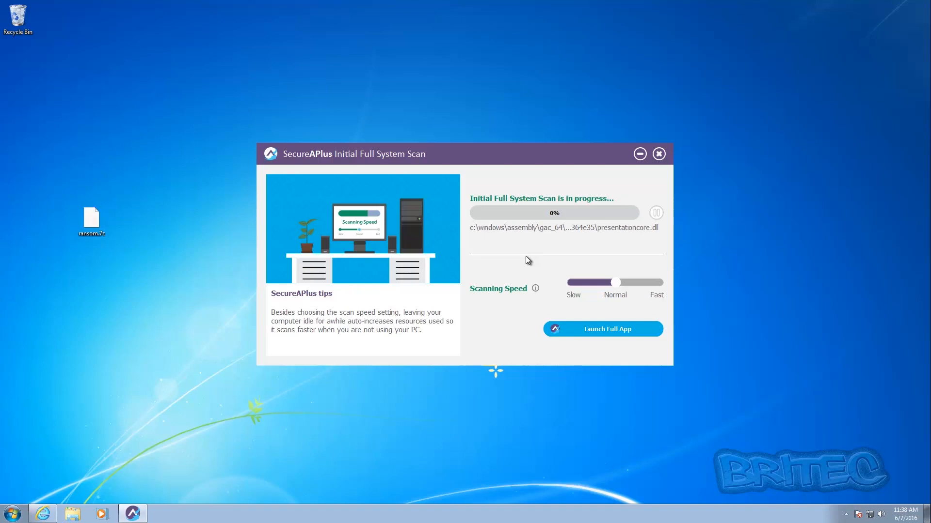
pyautogui.moveTo(537, 247)
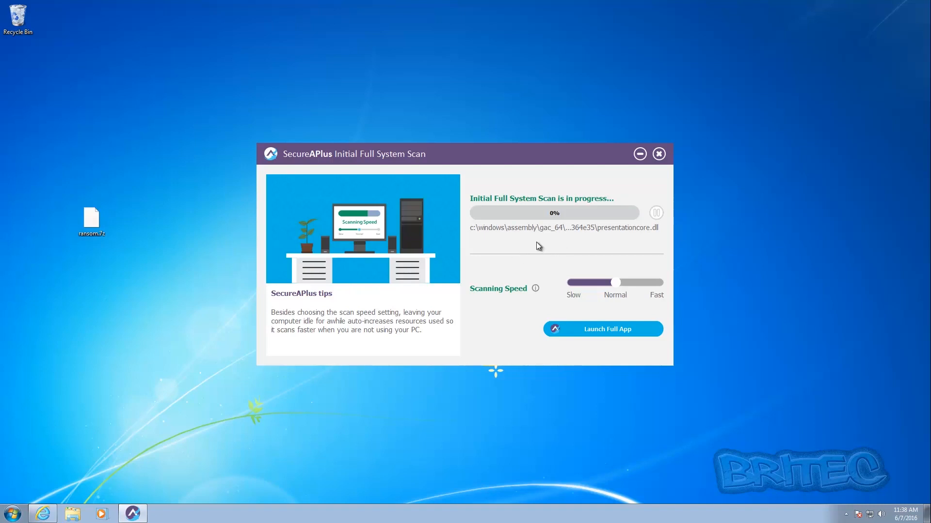
pyautogui.moveTo(511, 239)
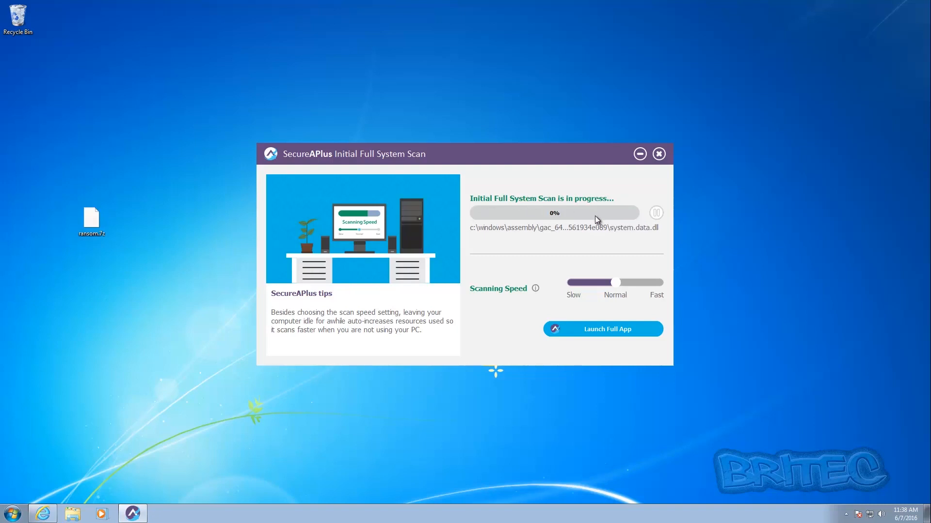
pyautogui.moveTo(578, 262)
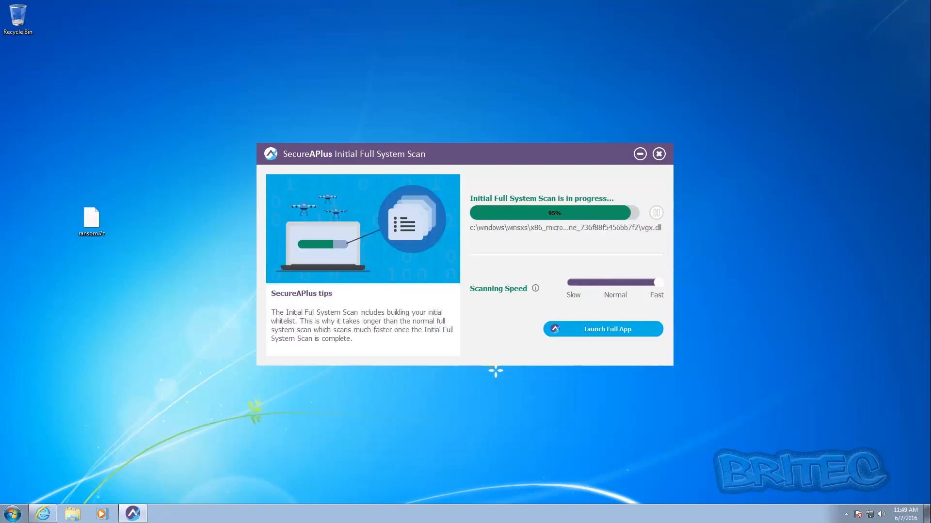
pyautogui.click(658, 154)
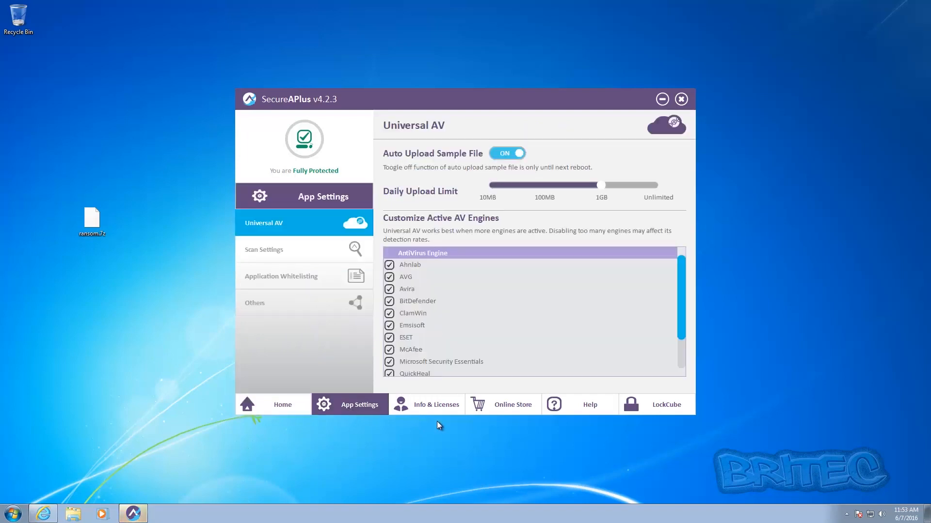
pyautogui.moveTo(631, 222)
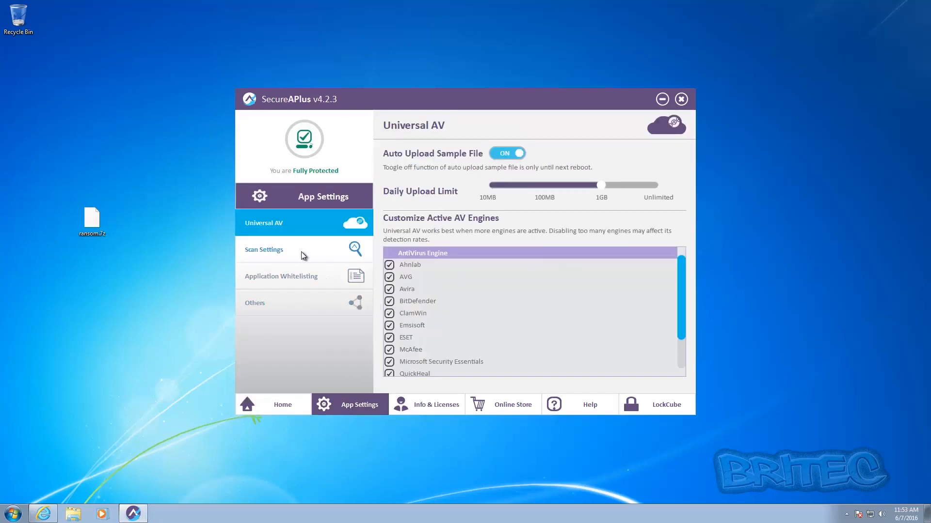
# Step: Review Scan Settings exclusions and included file types, then reach basic Application Whitelisting settings
pyautogui.click(264, 249)
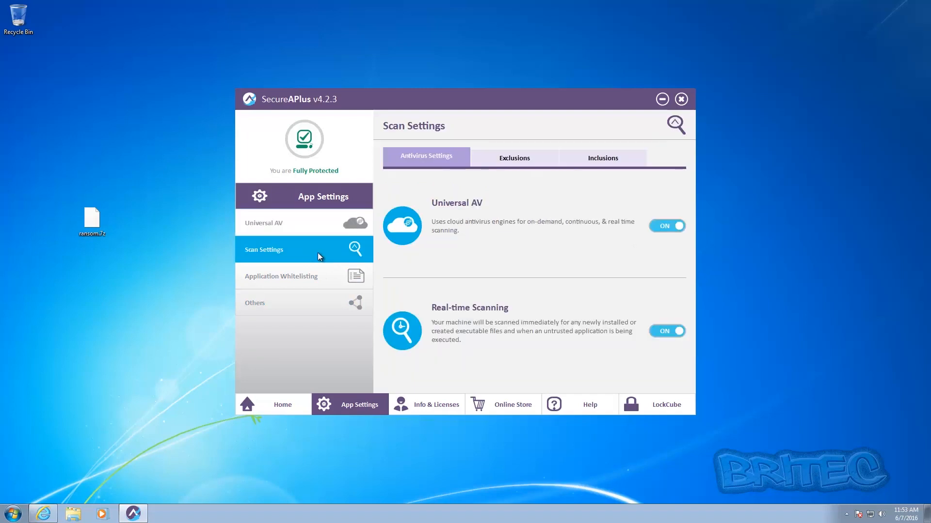
pyautogui.click(514, 157)
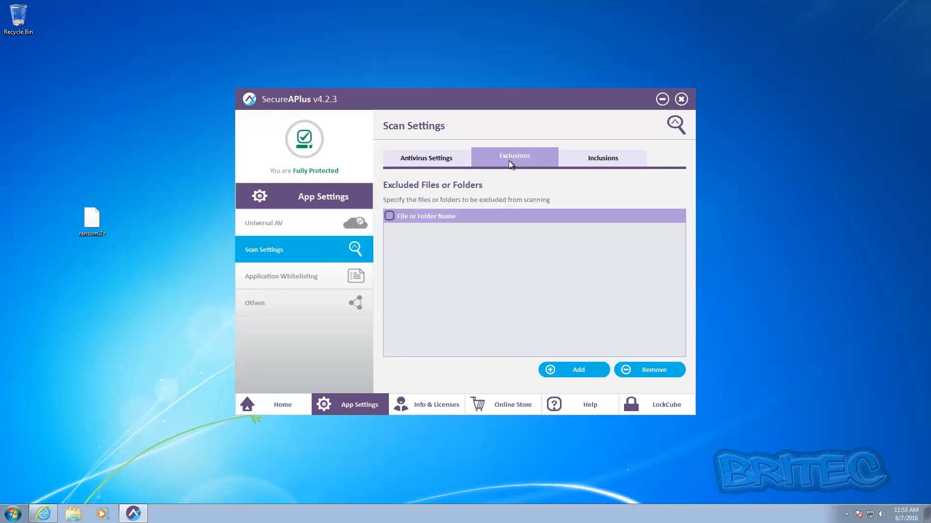
pyautogui.click(602, 157)
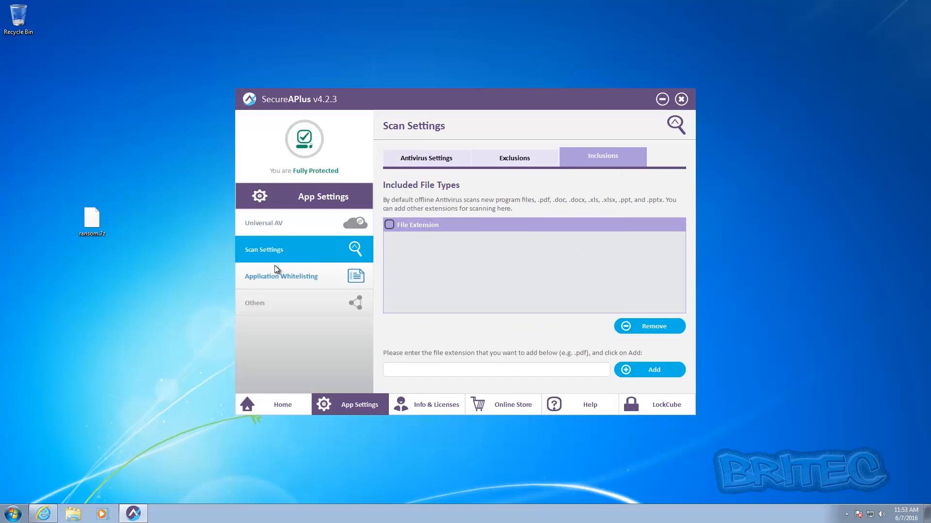
pyautogui.click(281, 276)
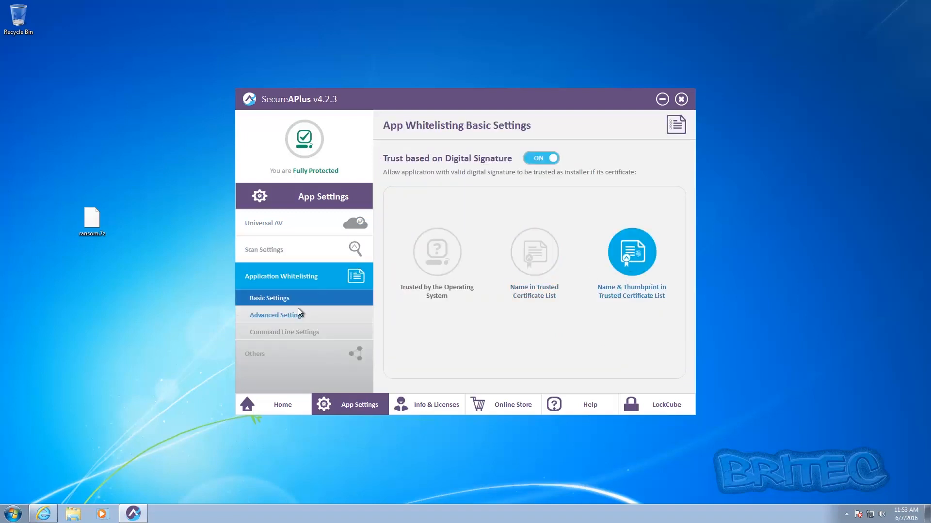
# Step: Browse the advanced whitelisting pages: restricted applications, trusted certificates, script interpreters, back to status
pyautogui.click(277, 314)
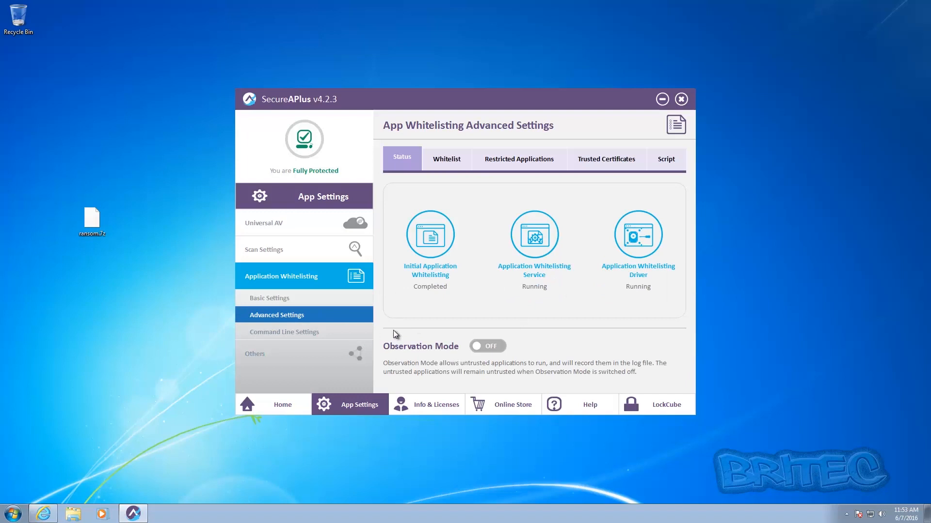
pyautogui.moveTo(422, 291)
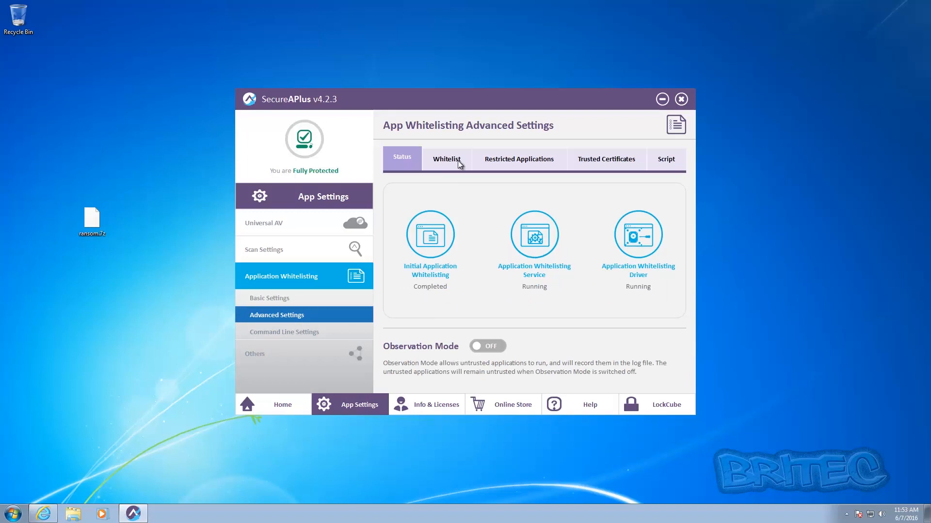
pyautogui.click(517, 158)
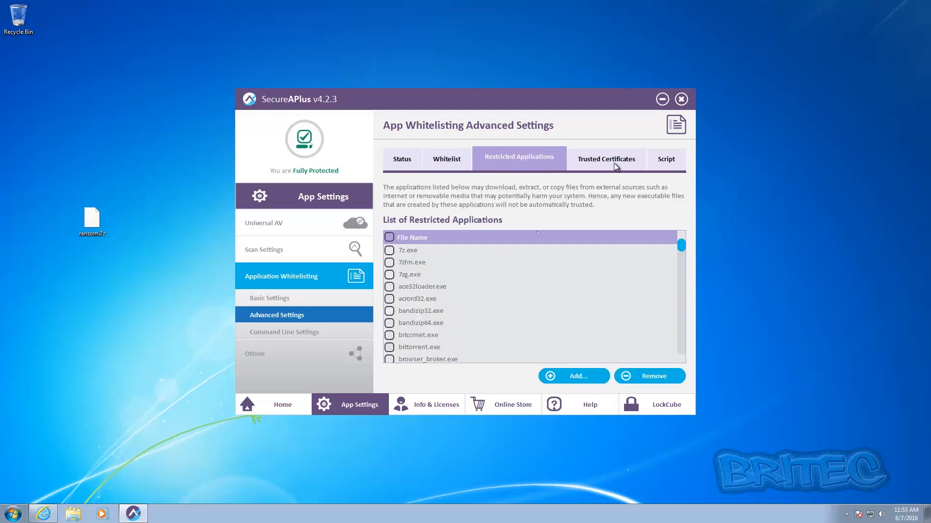
pyautogui.click(605, 158)
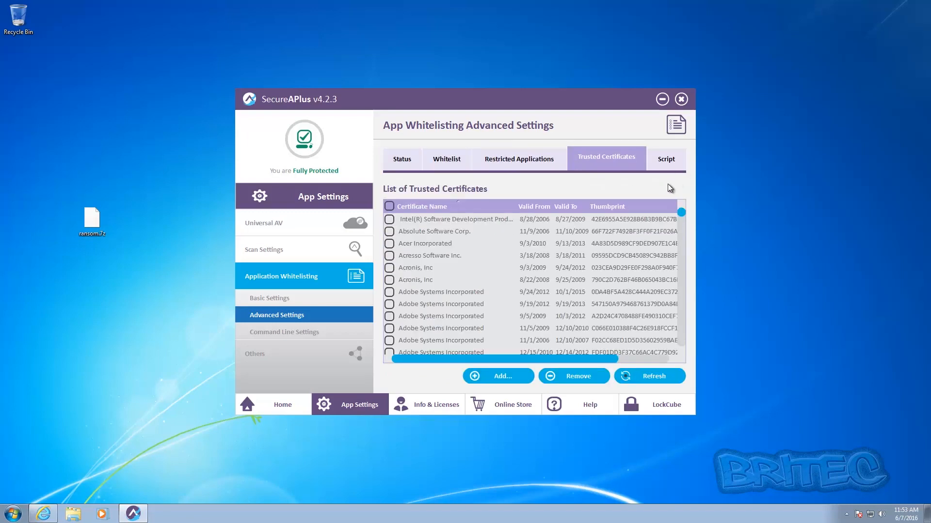
pyautogui.click(665, 158)
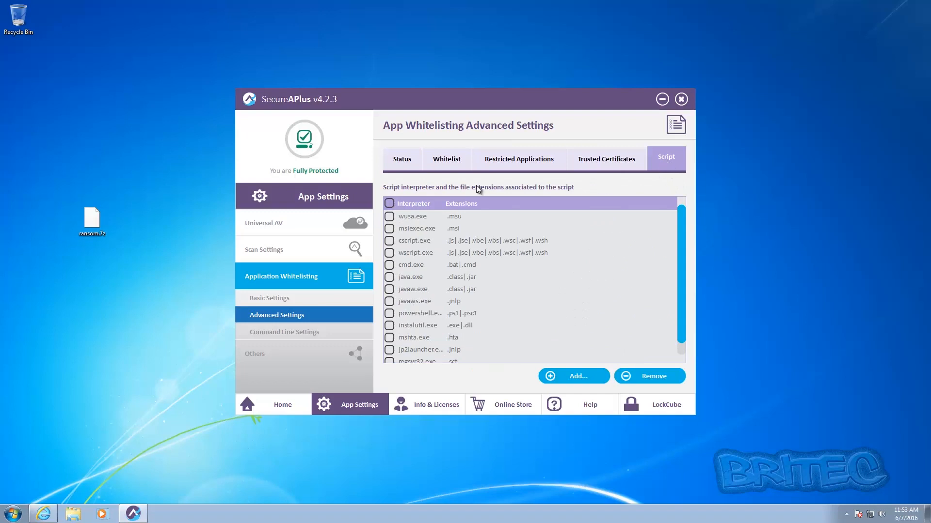
pyautogui.click(401, 158)
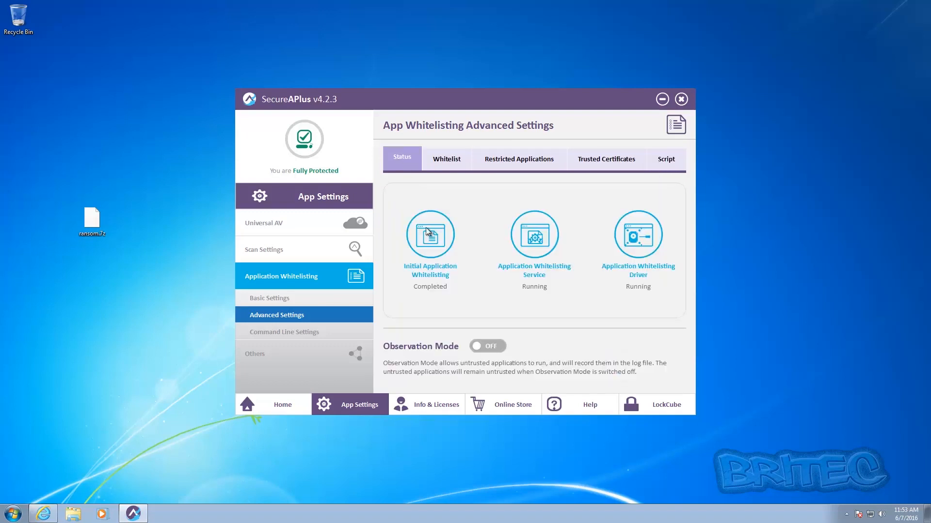
# Step: Review Command Line rules, Updates and Manage User Rights, then return to Universal AV settings
pyautogui.click(288, 331)
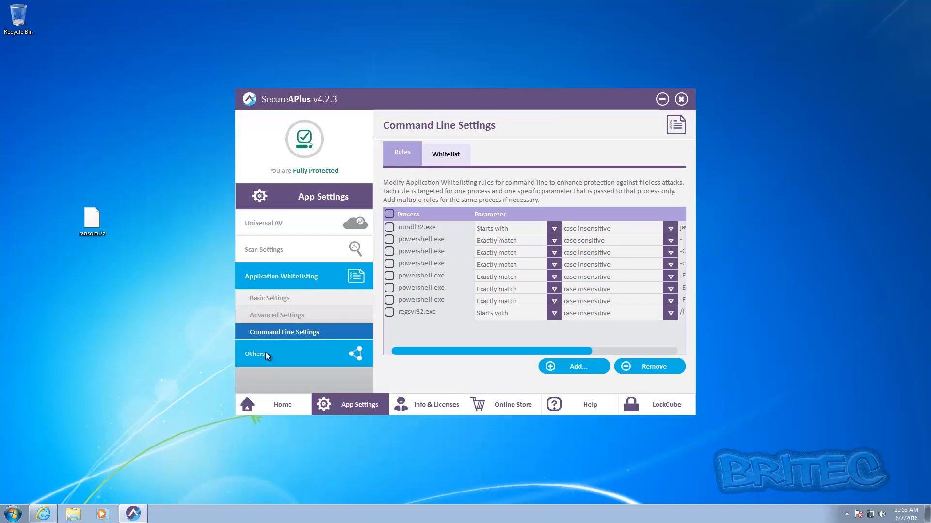
pyautogui.click(255, 302)
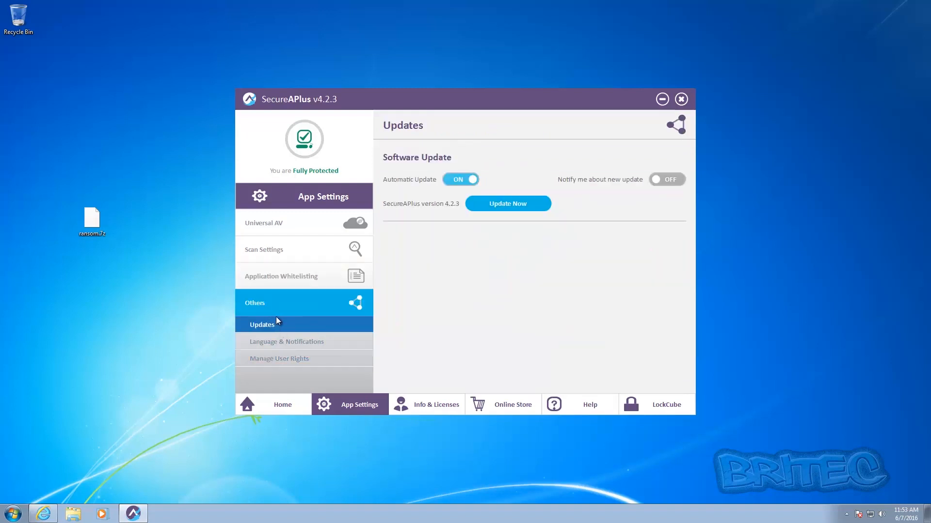
pyautogui.click(279, 359)
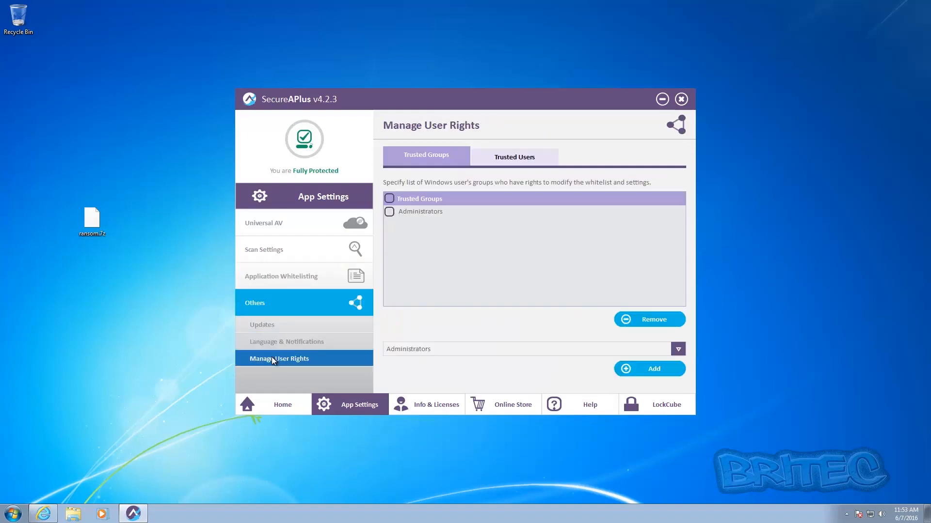
pyautogui.click(264, 223)
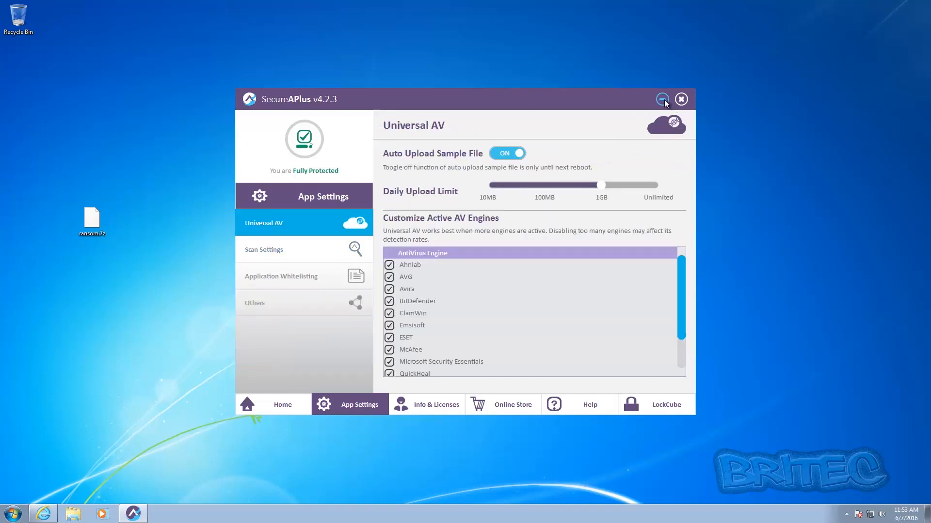
pyautogui.moveTo(304, 218)
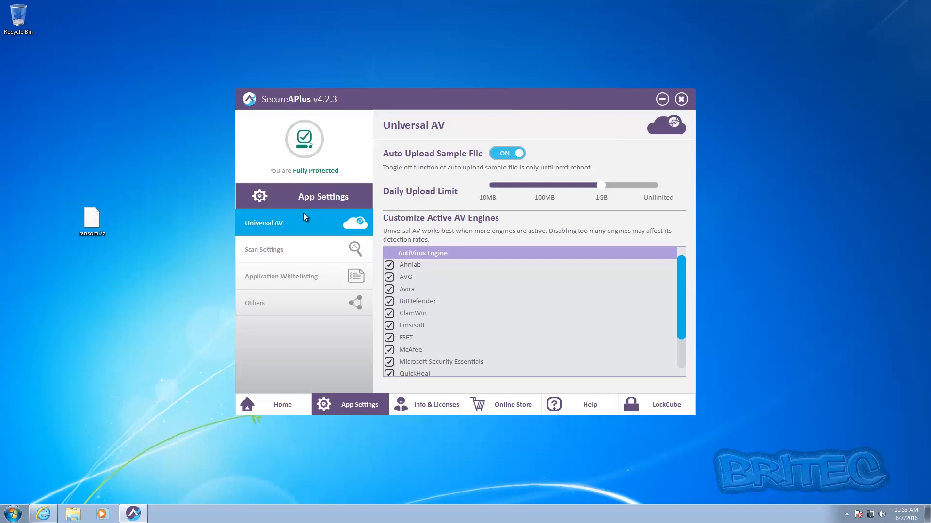
# Step: Minimize SecureAPlus and start Task Manager from the taskbar to list running processes
pyautogui.click(273, 404)
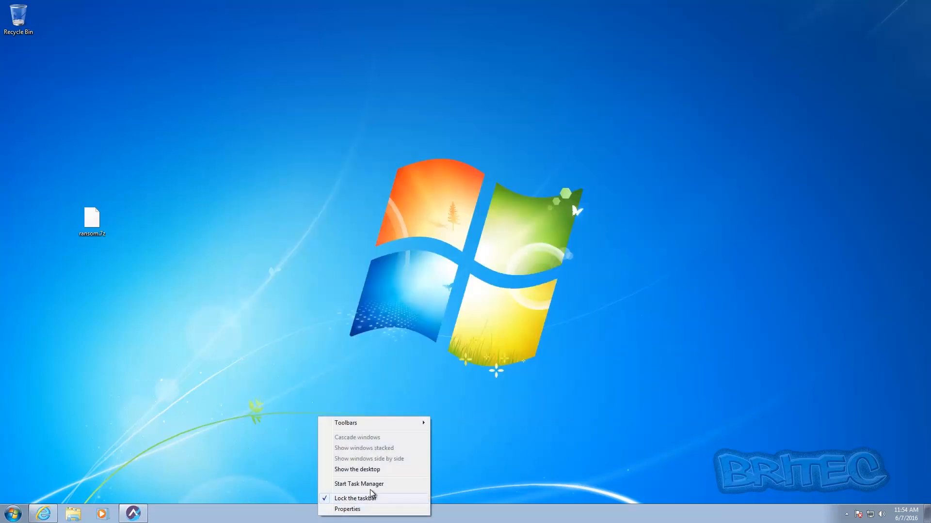
pyautogui.click(359, 484)
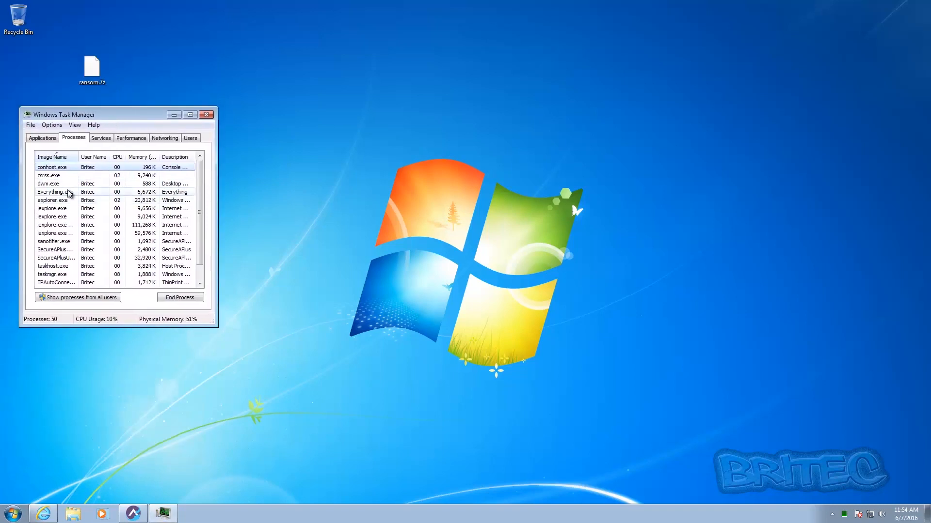
# Step: Open ransom.7z in 7-Zip and enter its CBT Locker sample folder
pyautogui.rightClick(91, 65)
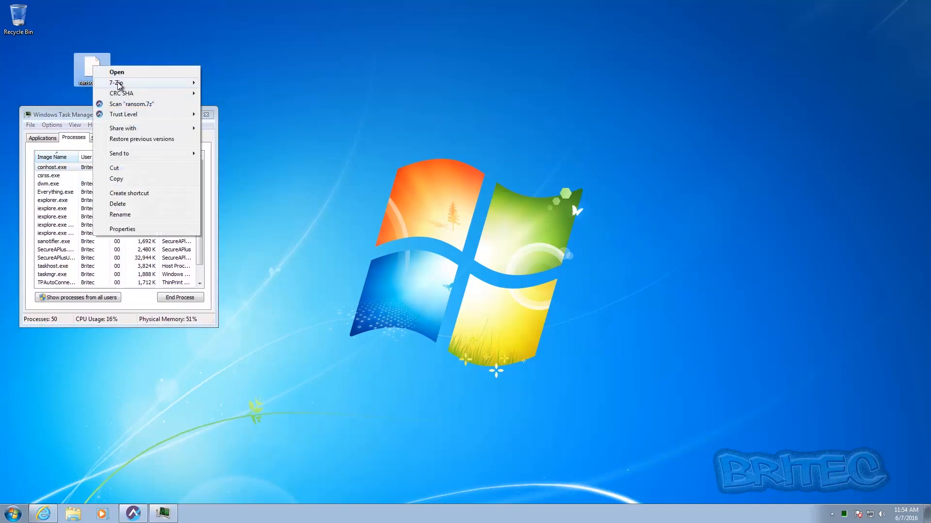
pyautogui.click(116, 72)
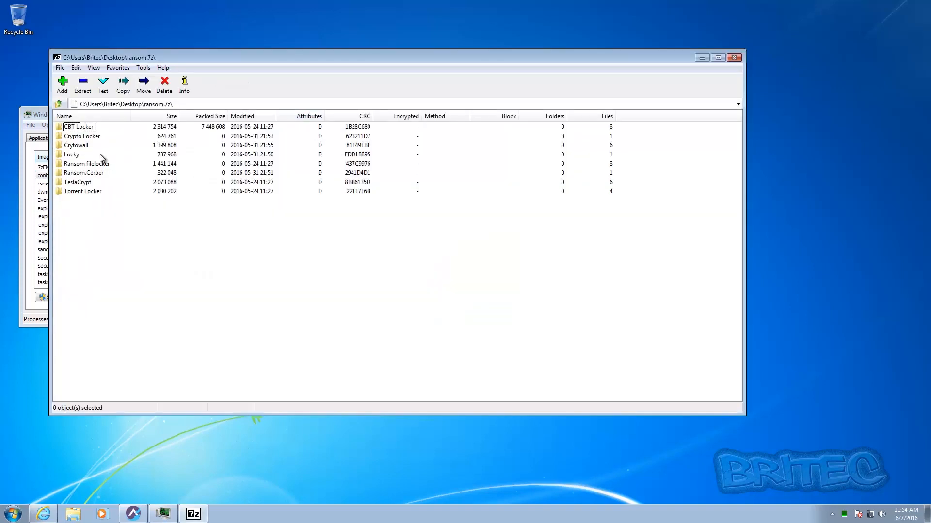
pyautogui.doubleClick(79, 126)
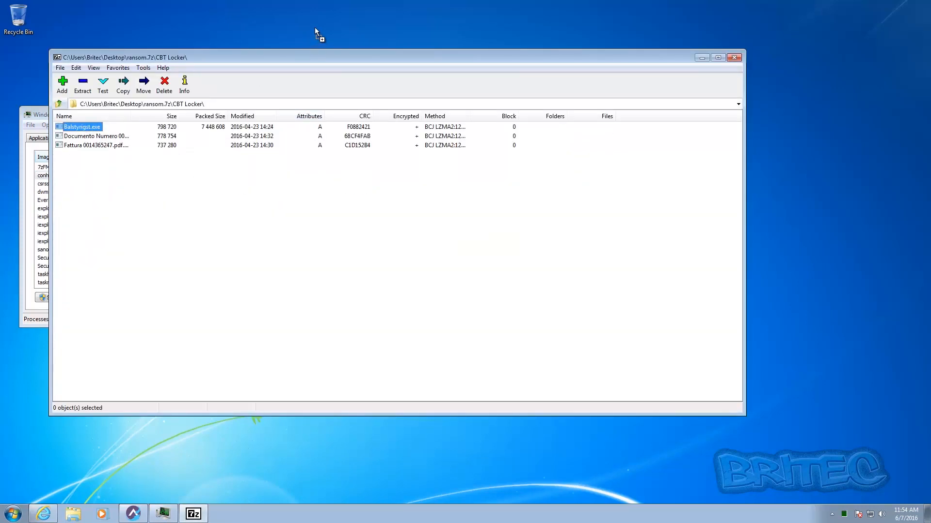
# Step: Extract Balstyrigst.exe to the desktop using the archive password
pyautogui.click(123, 83)
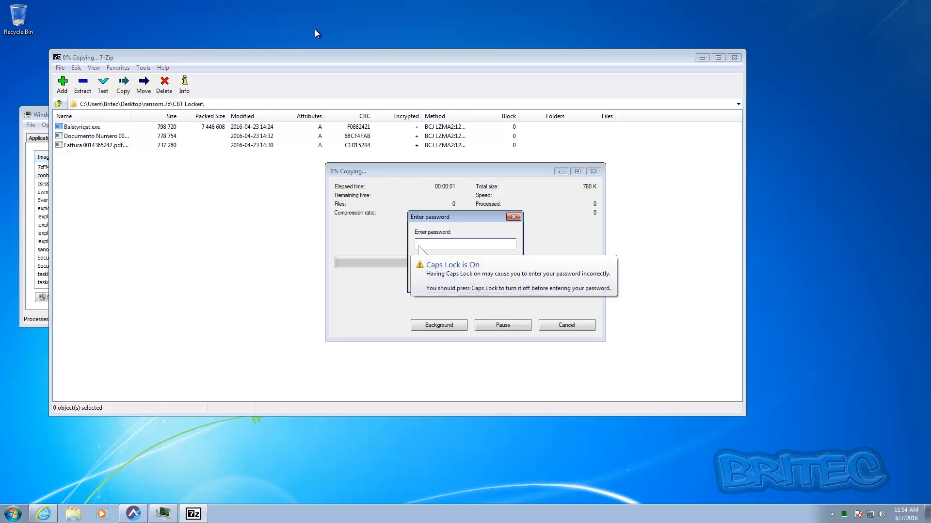
pyautogui.write('1')
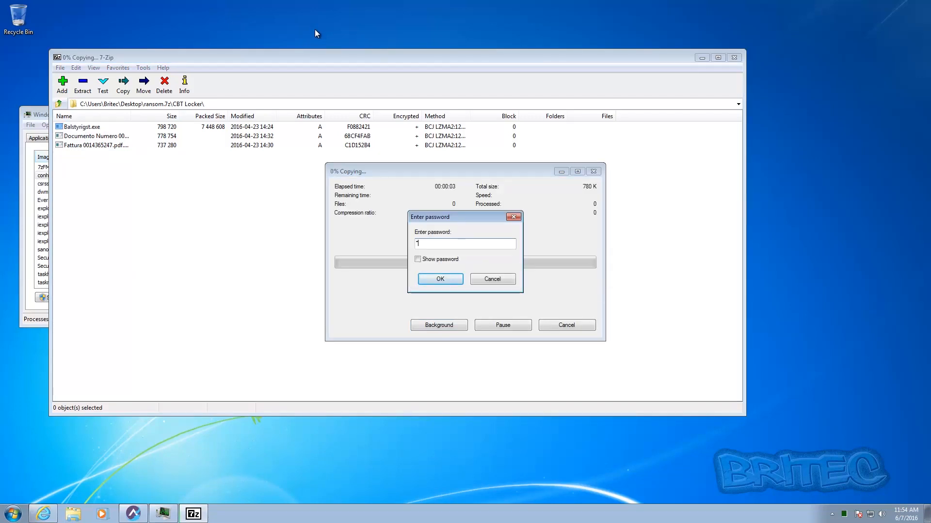
pyautogui.write('assword')
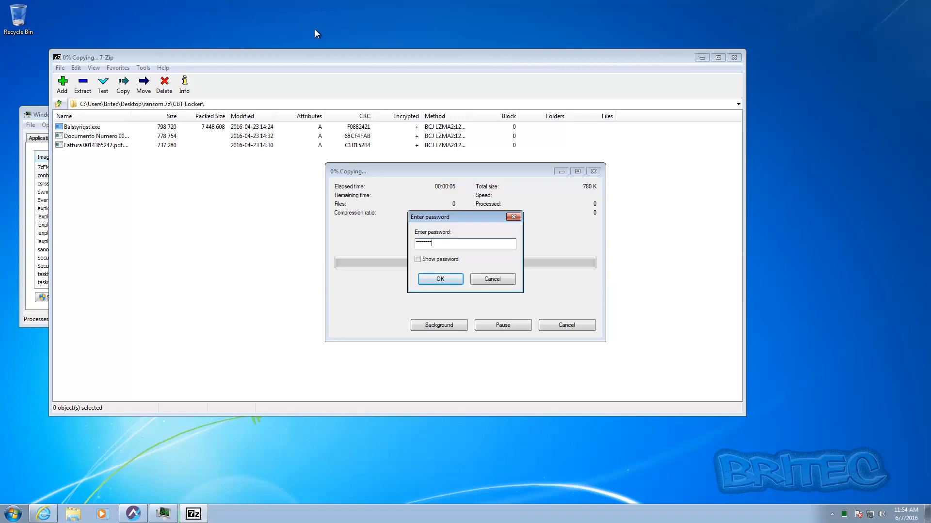
pyautogui.click(439, 279)
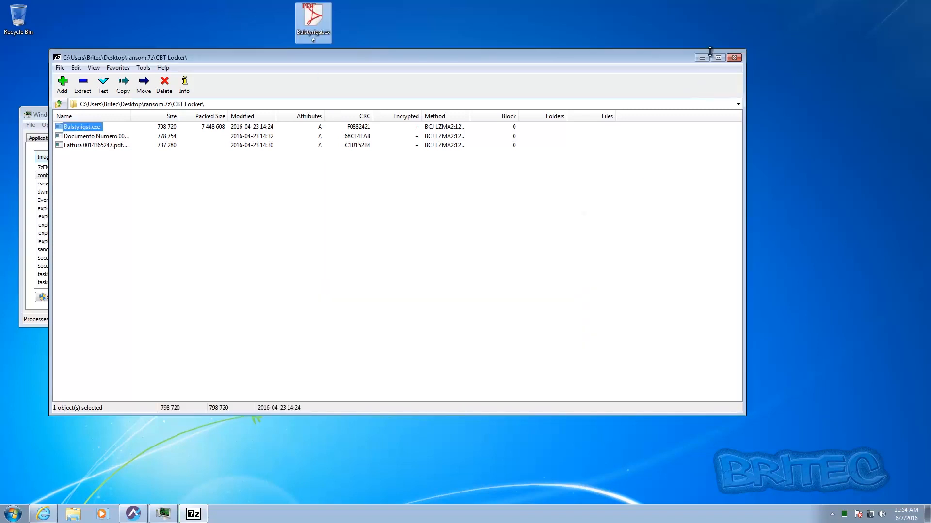
pyautogui.click(733, 57)
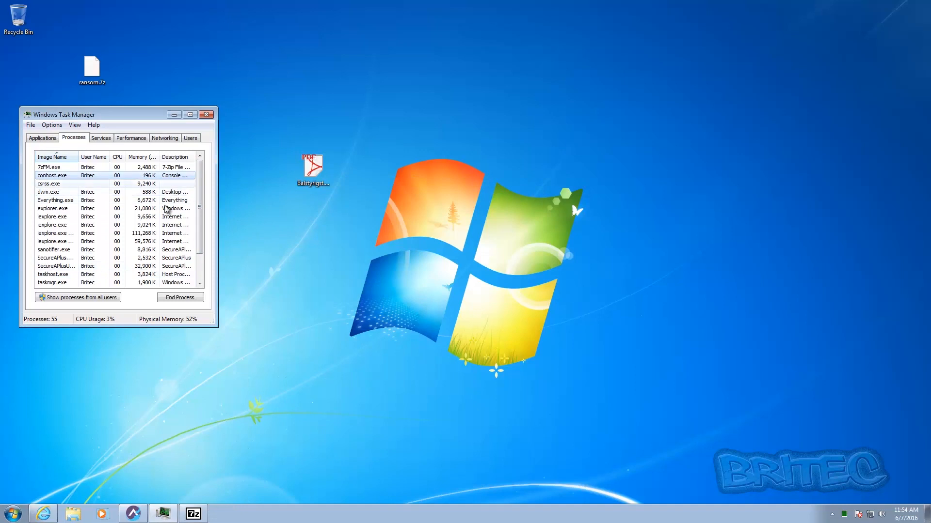
# Step: Launch Balstyrigst.exe from the desktop, get it refused the privilege to run and flagged as a threat
pyautogui.doubleClick(312, 166)
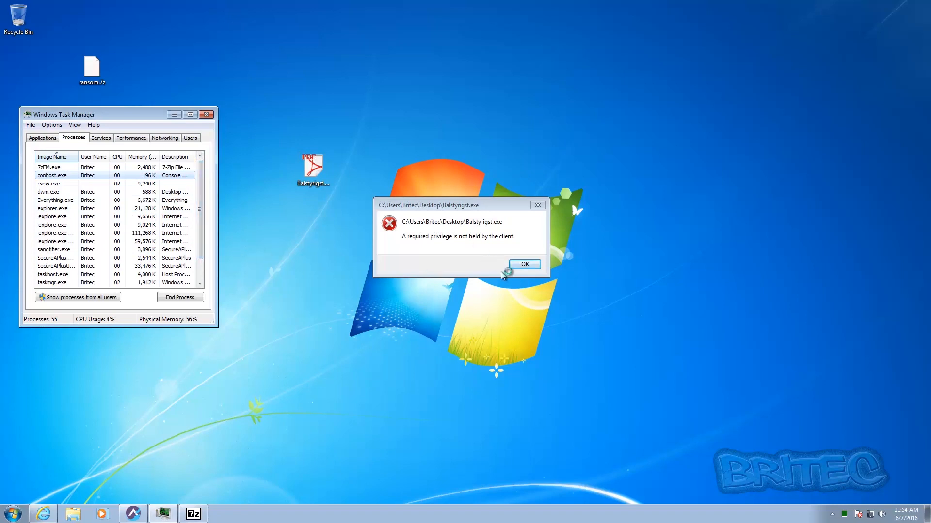
pyautogui.click(524, 263)
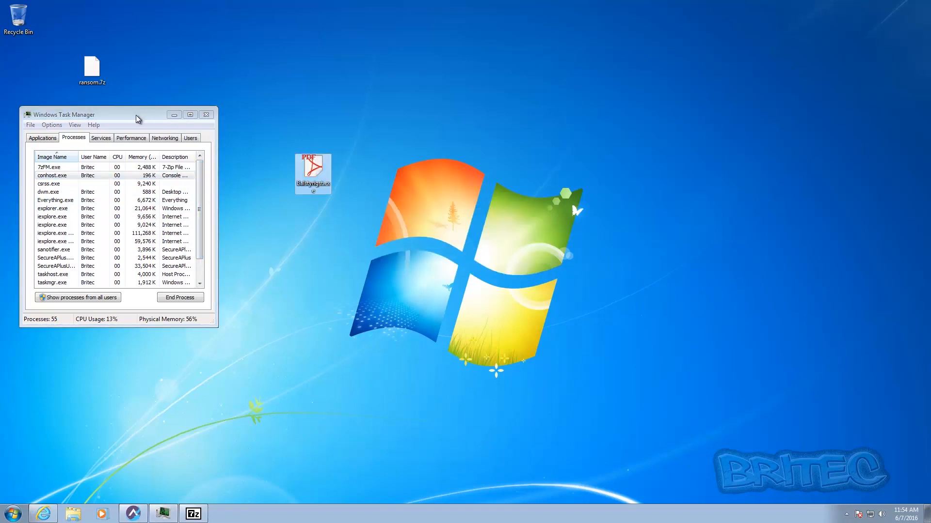
pyautogui.doubleClick(313, 172)
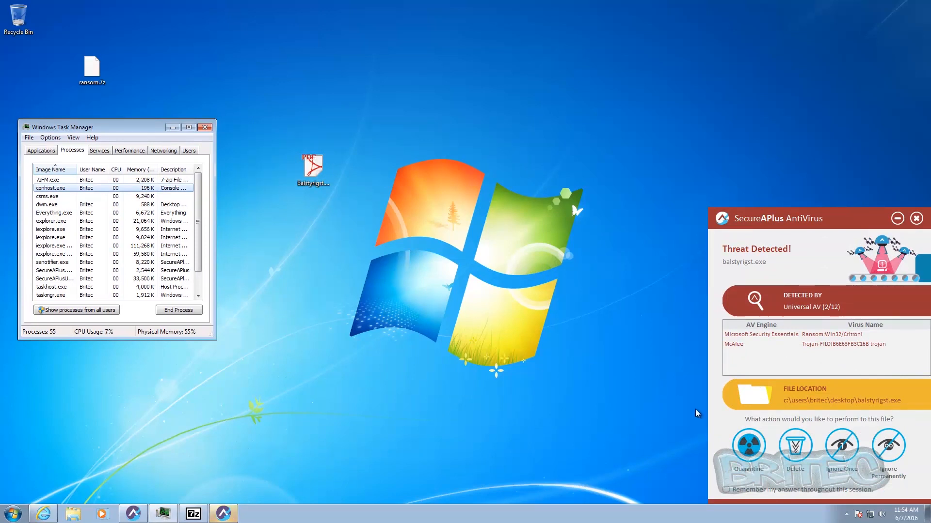
pyautogui.click(916, 219)
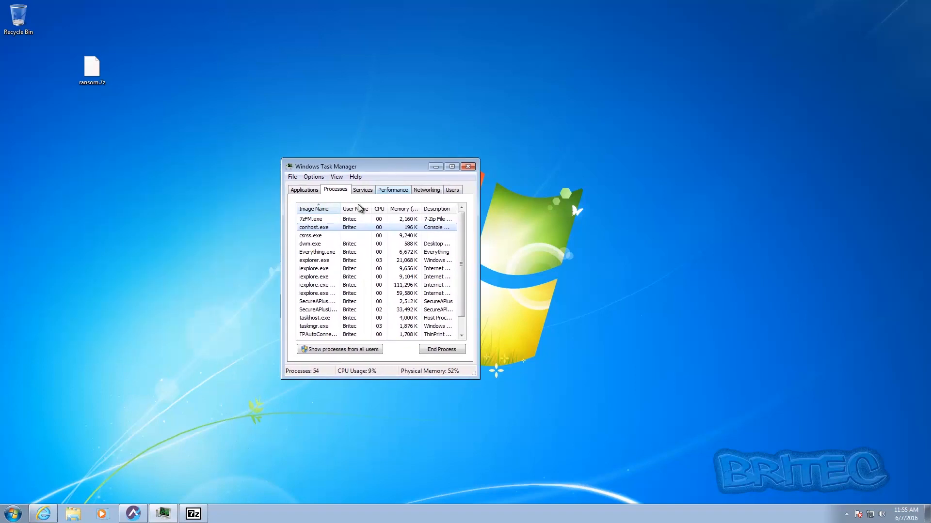
# Step: Check the Applications and Processes lists for the sample, find none, and close Task Manager
pyautogui.click(303, 189)
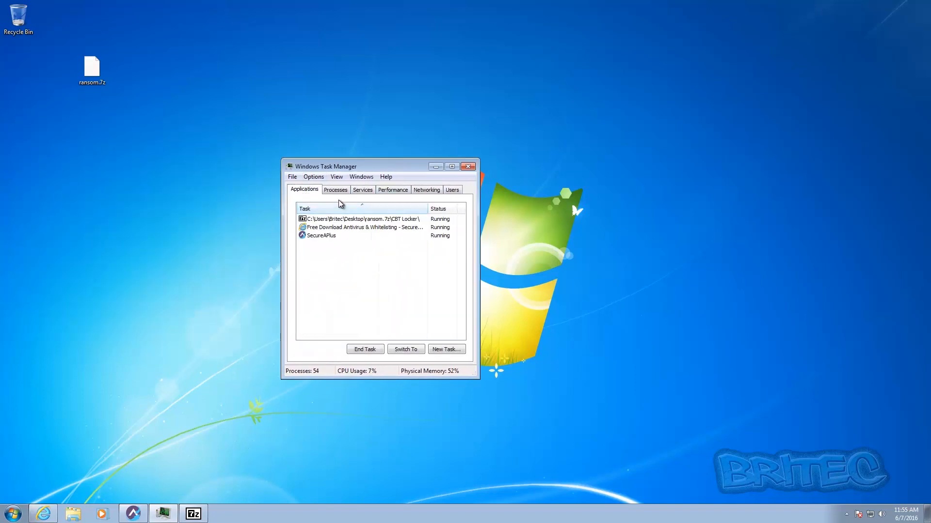
pyautogui.click(335, 190)
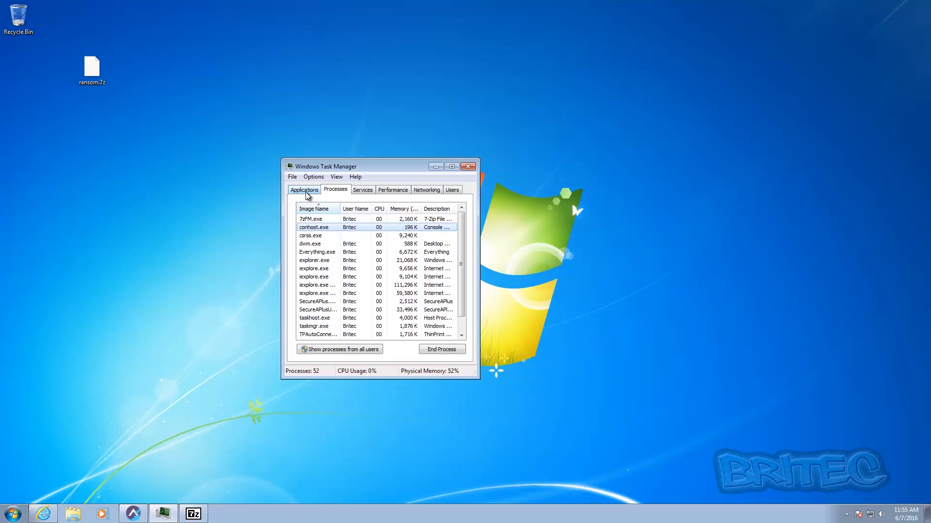
pyautogui.click(304, 189)
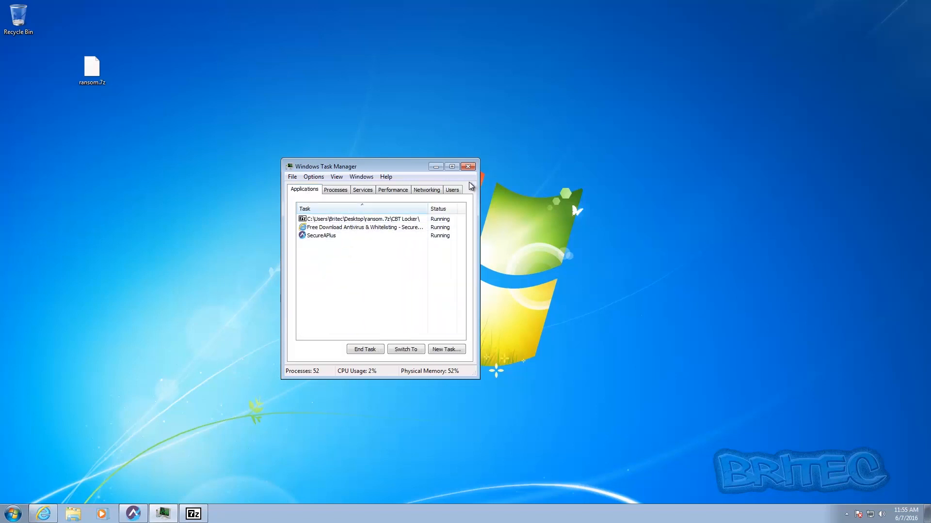
pyautogui.click(467, 166)
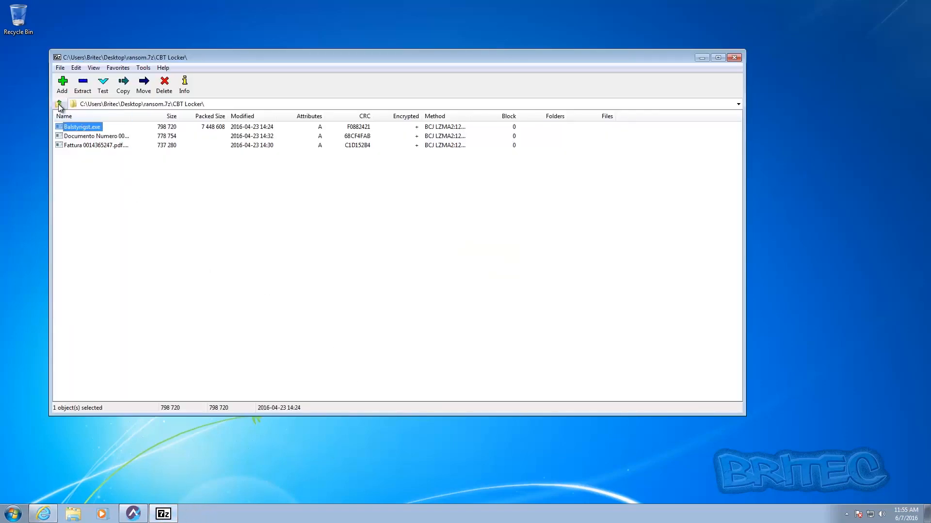
# Step: Extract all eight sample folders from the archive root to the desktop with the password, then close 7-Zip
pyautogui.click(59, 103)
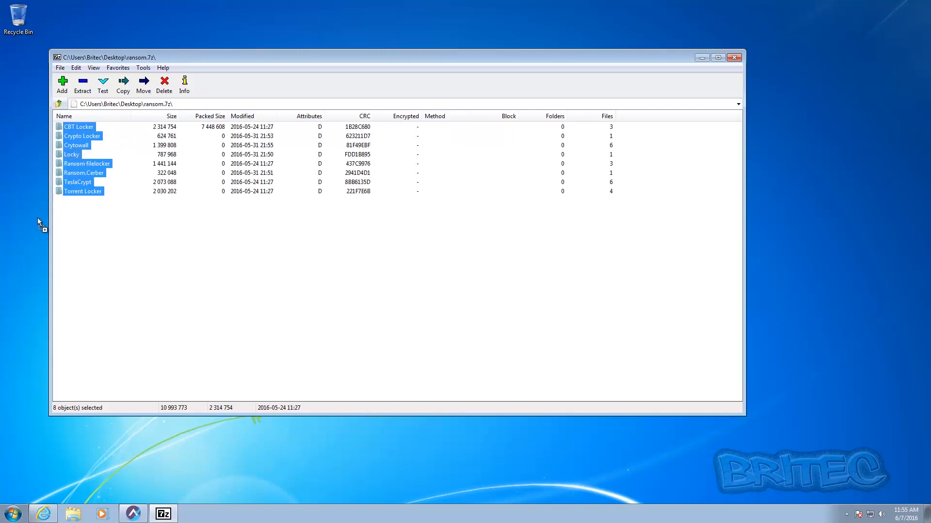
pyautogui.click(82, 84)
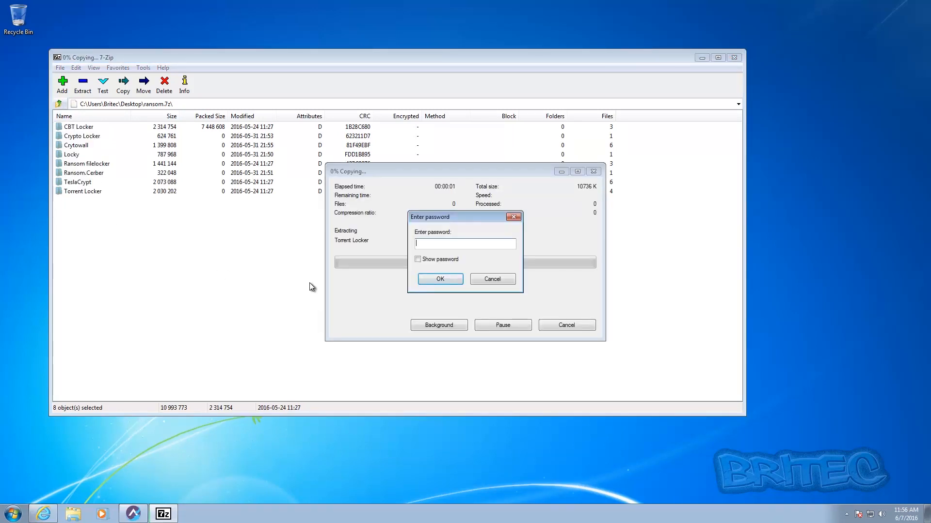
pyautogui.write('•••••')
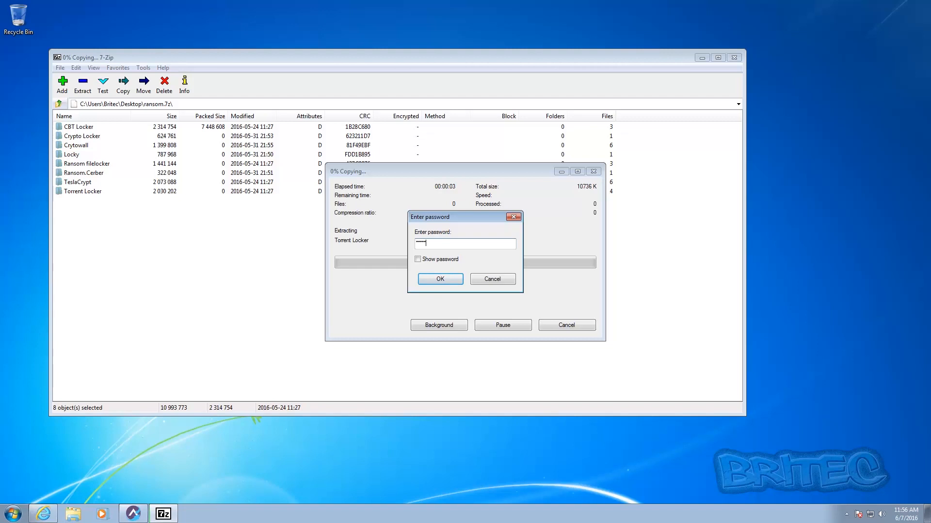
pyautogui.click(439, 280)
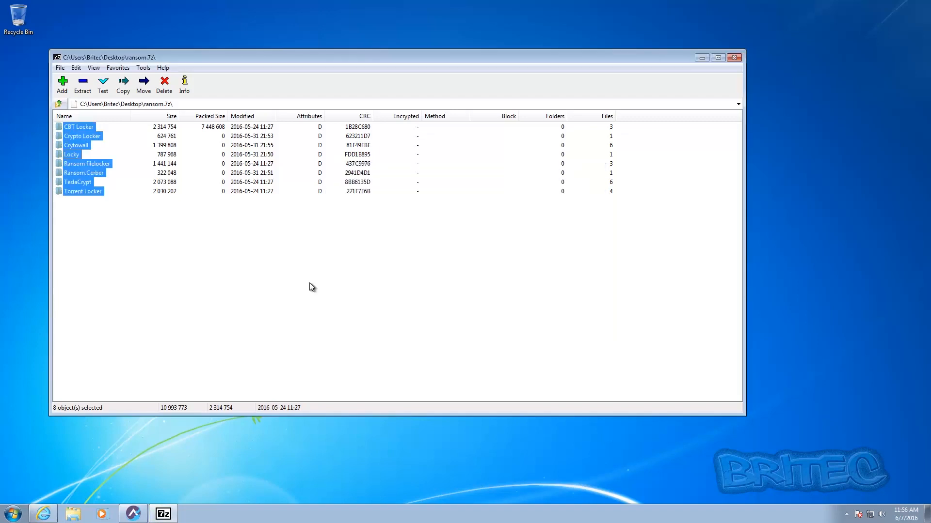
pyautogui.click(734, 57)
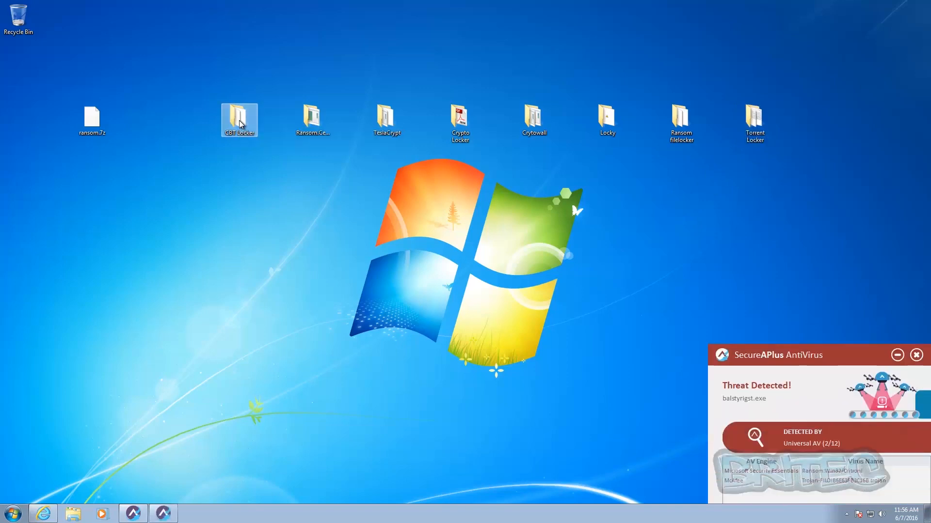
# Step: Open the CBT Locker and TeslaCrypt folders and have 70.exe refused the privilege to run
pyautogui.doubleClick(239, 117)
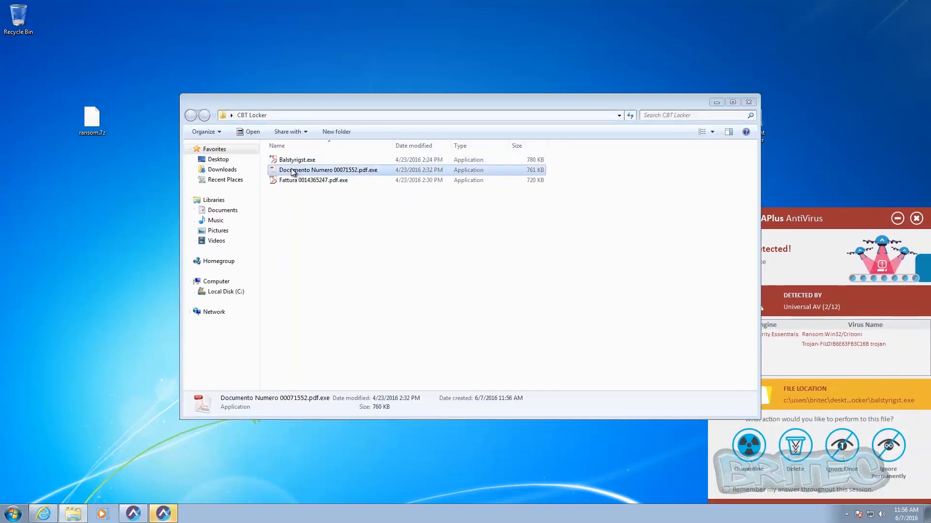
pyautogui.click(313, 181)
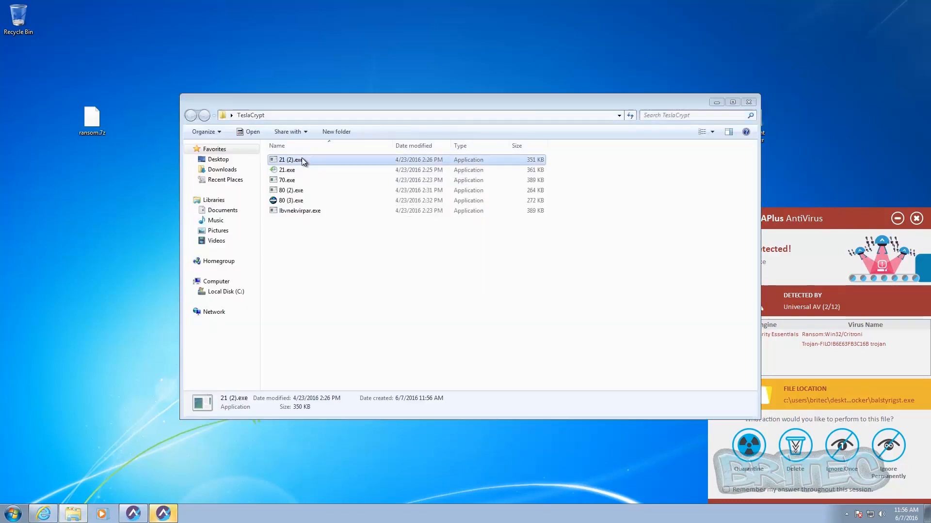
pyautogui.doubleClick(287, 169)
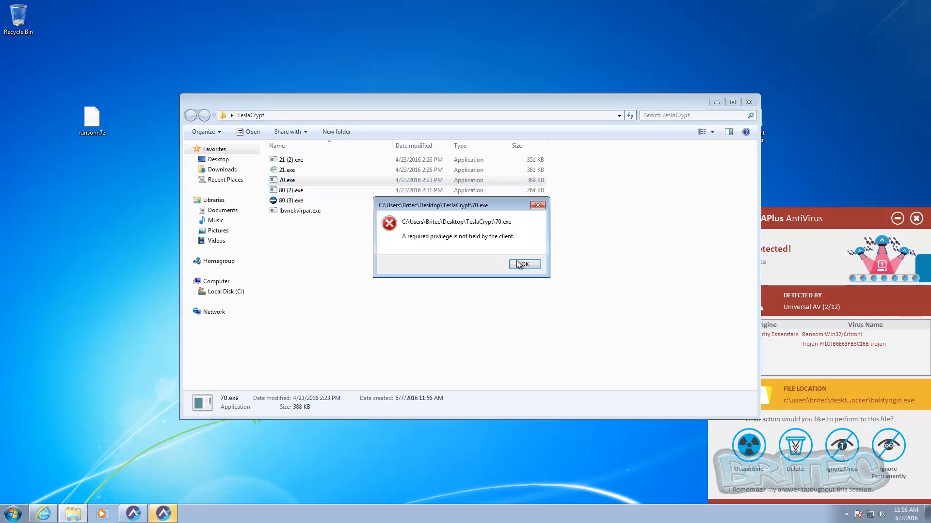
pyautogui.click(523, 264)
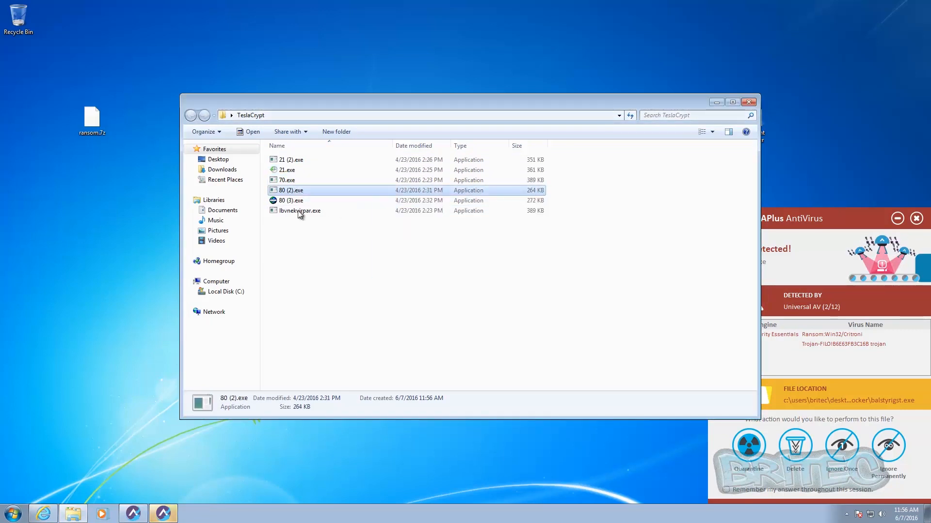
pyautogui.click(300, 210)
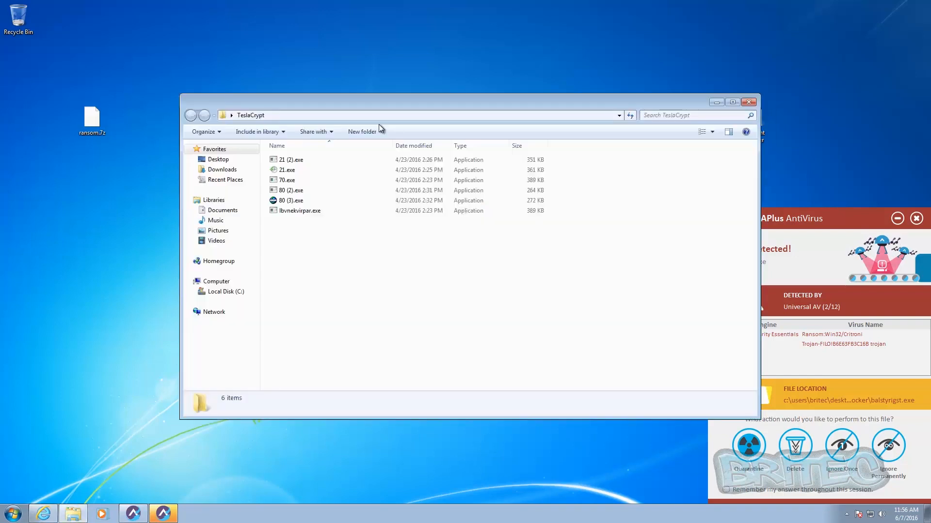
# Step: Try the 21 (2).exe, 21.exe, 80 (3).exe and lbvnekvirpar.exe samples, each blocked with a privilege error
pyautogui.click(291, 159)
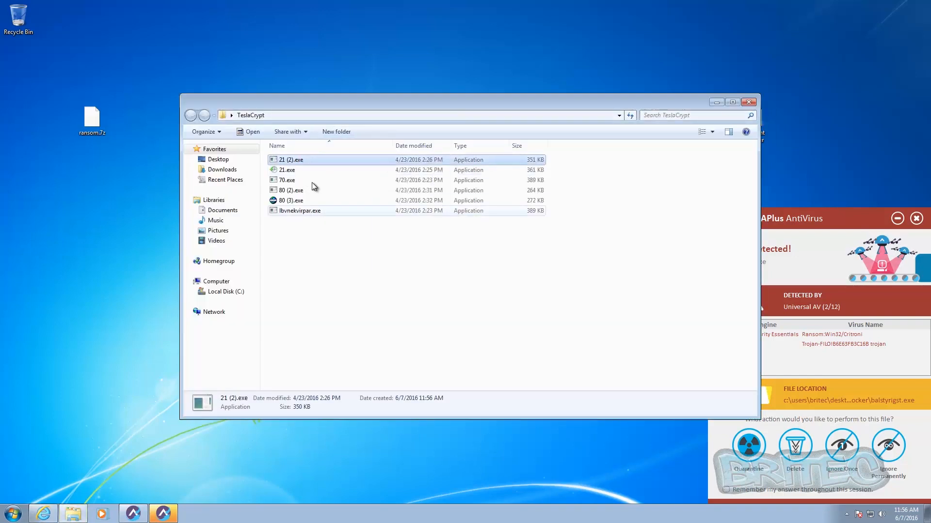
pyautogui.click(287, 170)
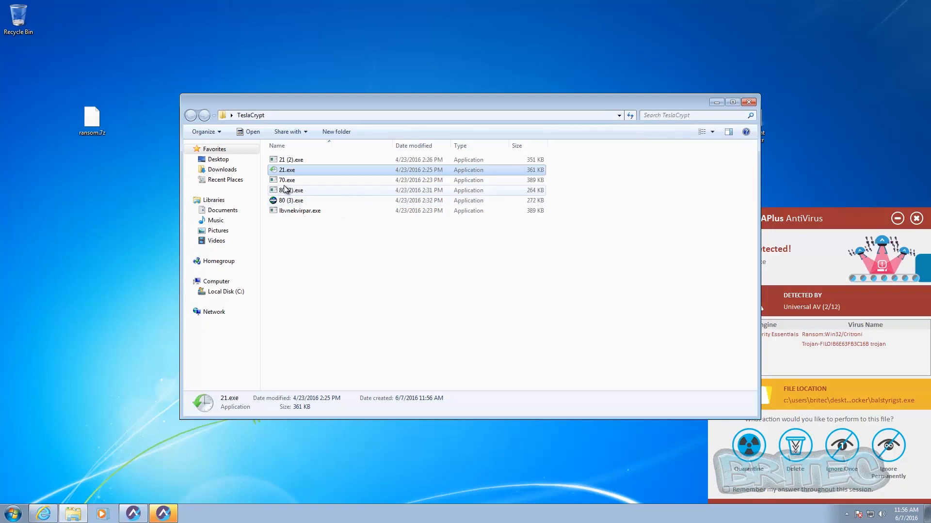
pyautogui.click(291, 200)
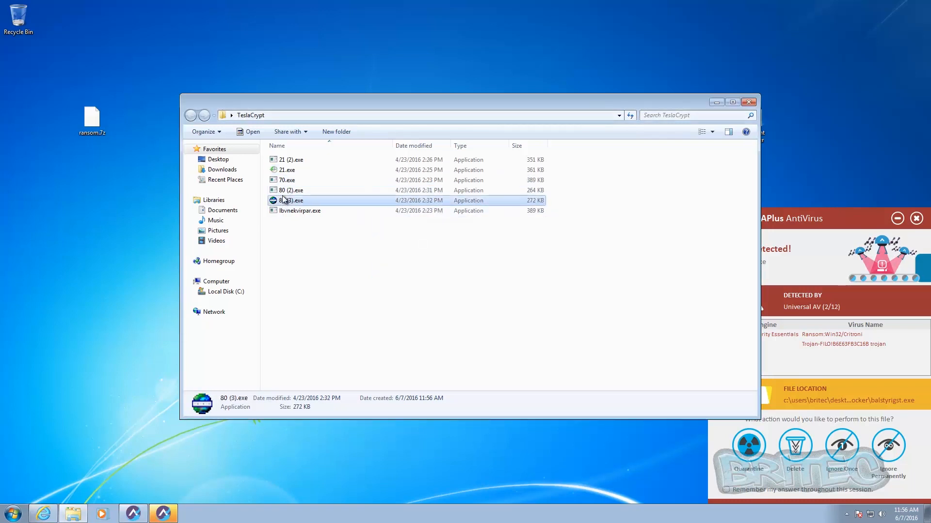
pyautogui.doubleClick(299, 210)
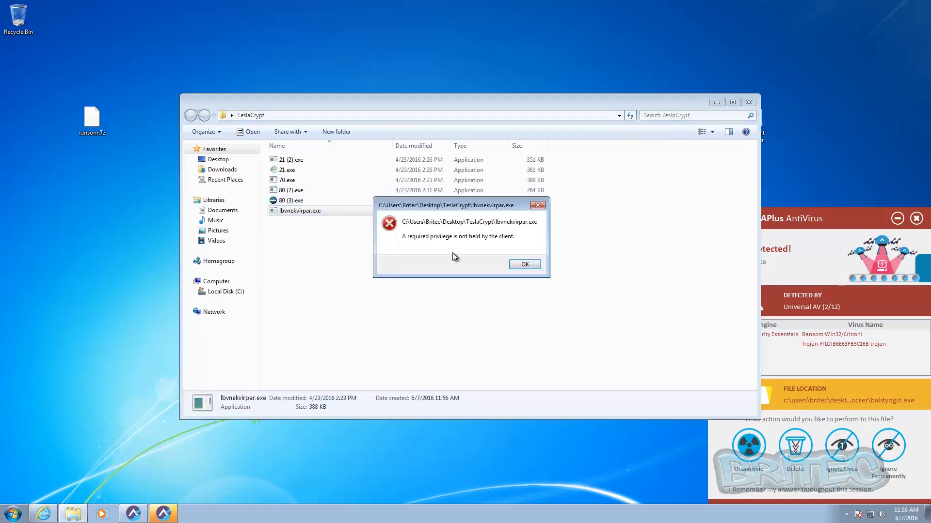
pyautogui.click(525, 264)
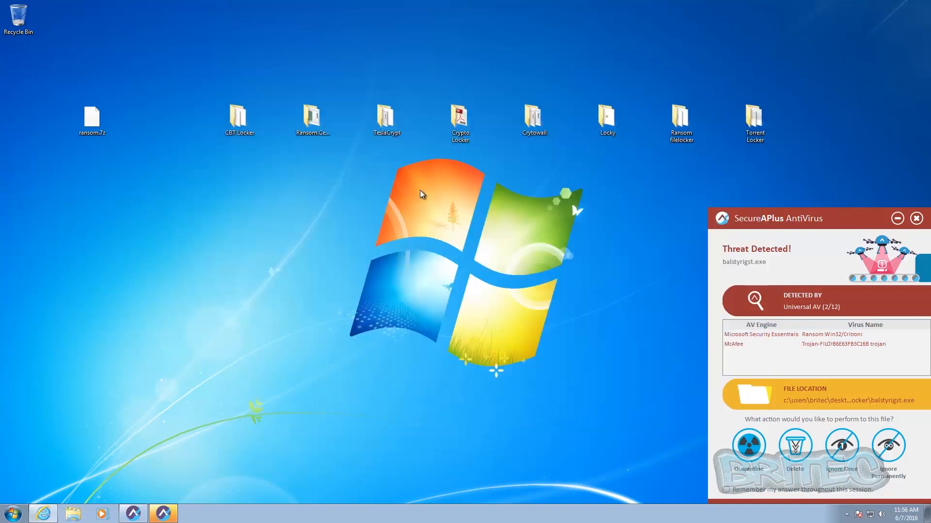
# Step: Attempt the Crytowall samples (lbydobof.exe, 7db98ce1.exe, 5226509.exe, winamfes.exe), hitting privilege-denied, and close the folder
pyautogui.doubleClick(292, 160)
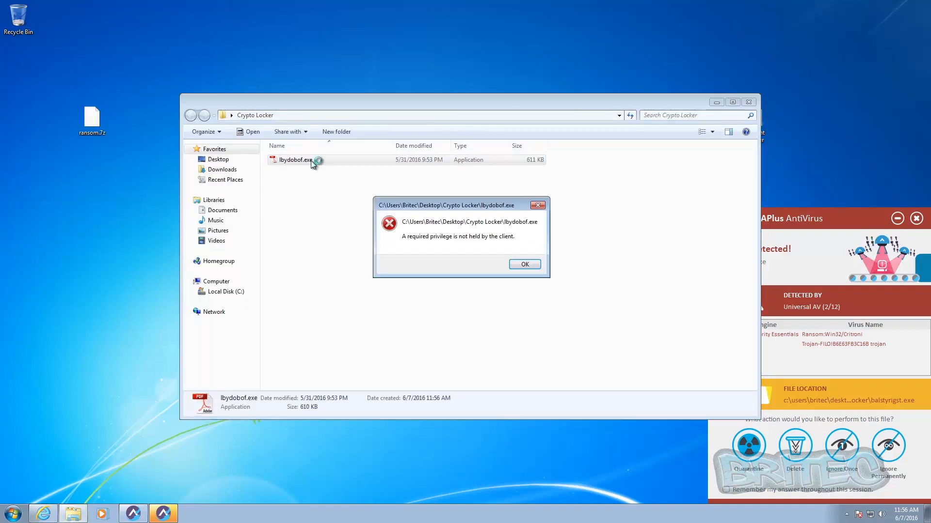
pyautogui.click(524, 263)
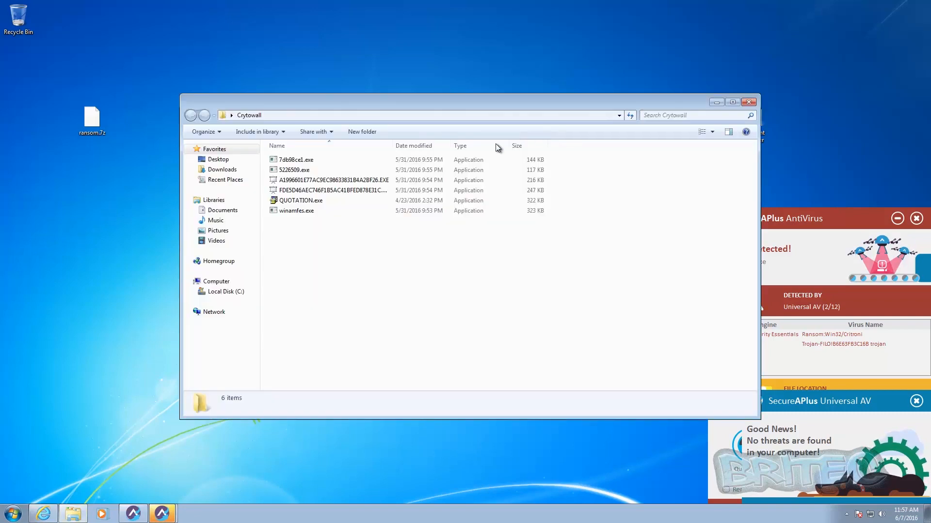
pyautogui.click(295, 160)
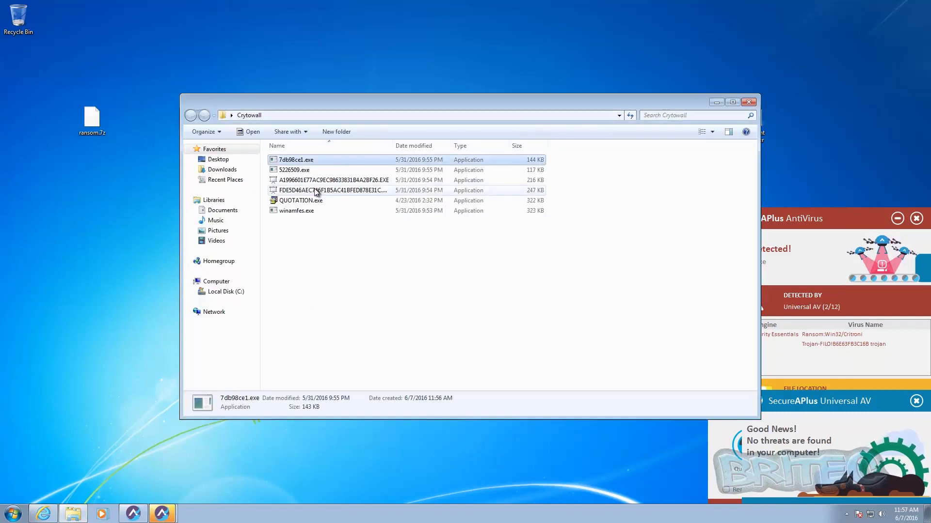
pyautogui.click(294, 171)
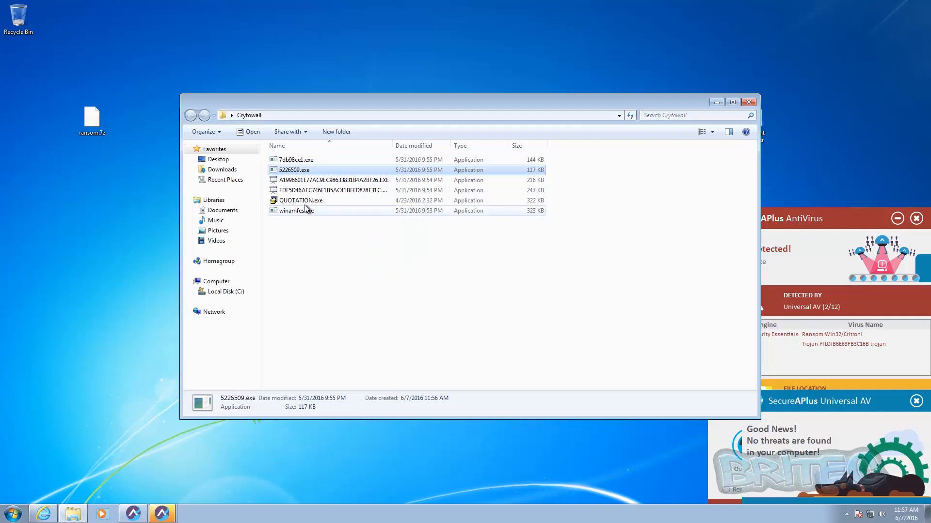
pyautogui.click(296, 210)
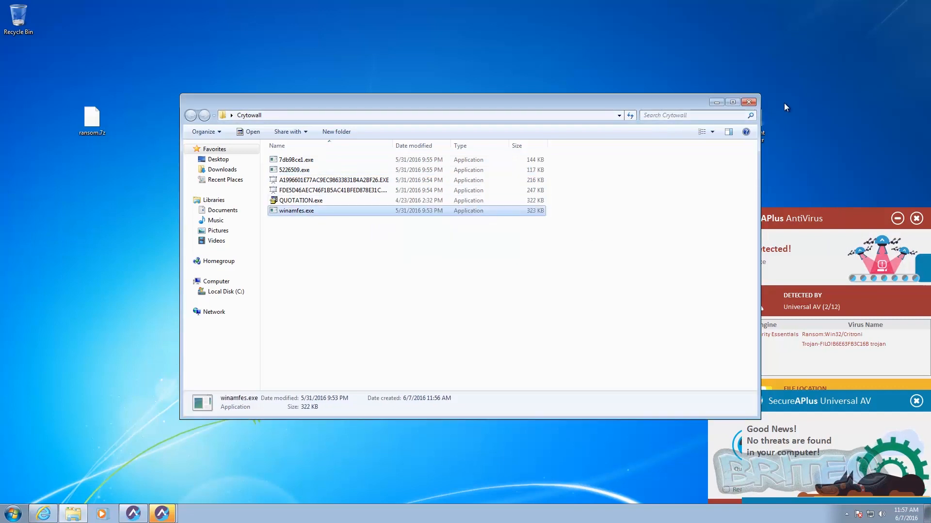
pyautogui.click(749, 102)
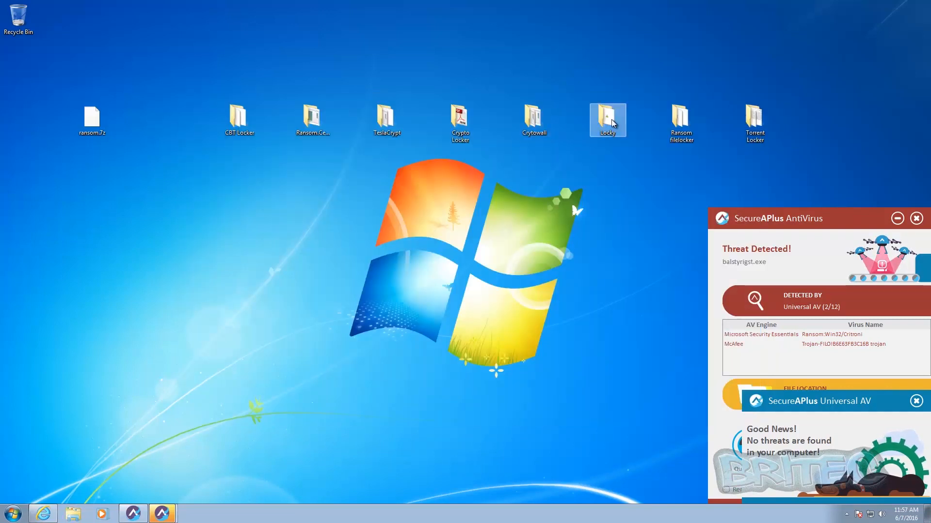
# Step: Check the Locky sample folder, close it, and select the Ransom filelocker folder
pyautogui.doubleClick(606, 120)
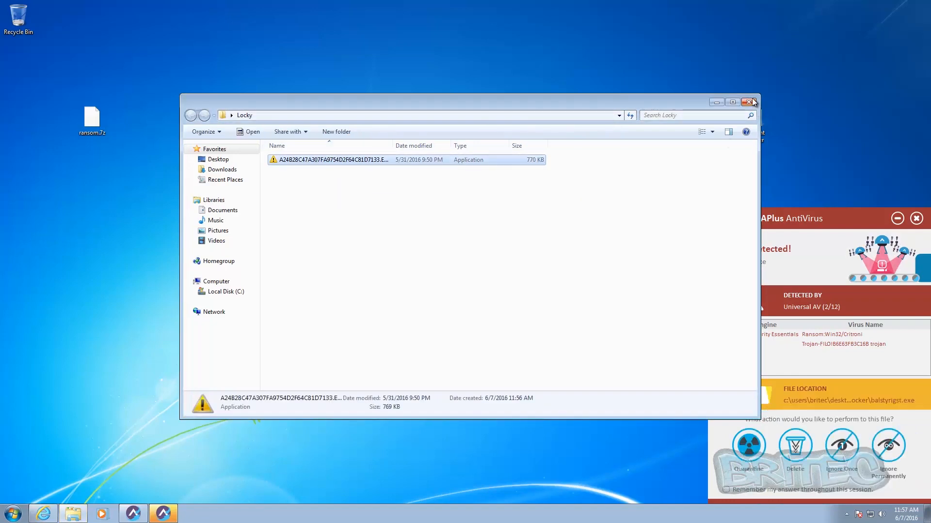
pyautogui.click(749, 101)
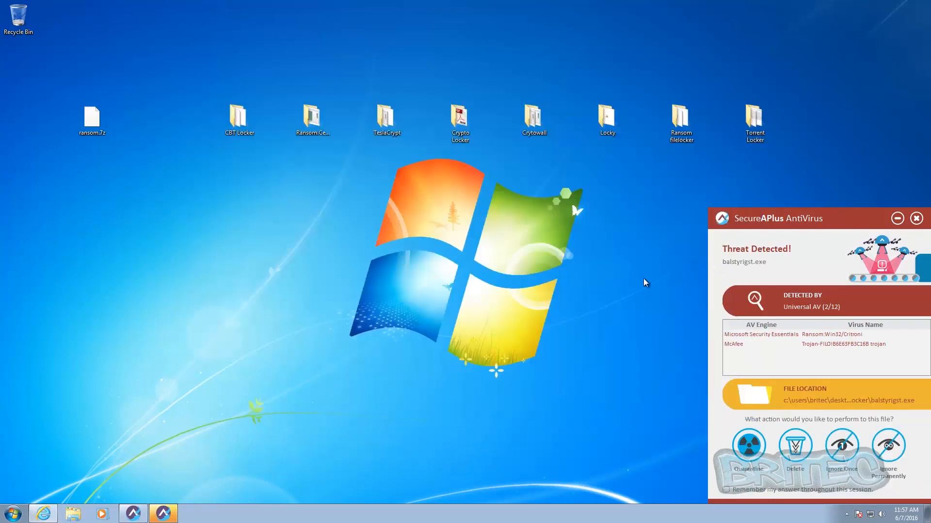
pyautogui.click(680, 122)
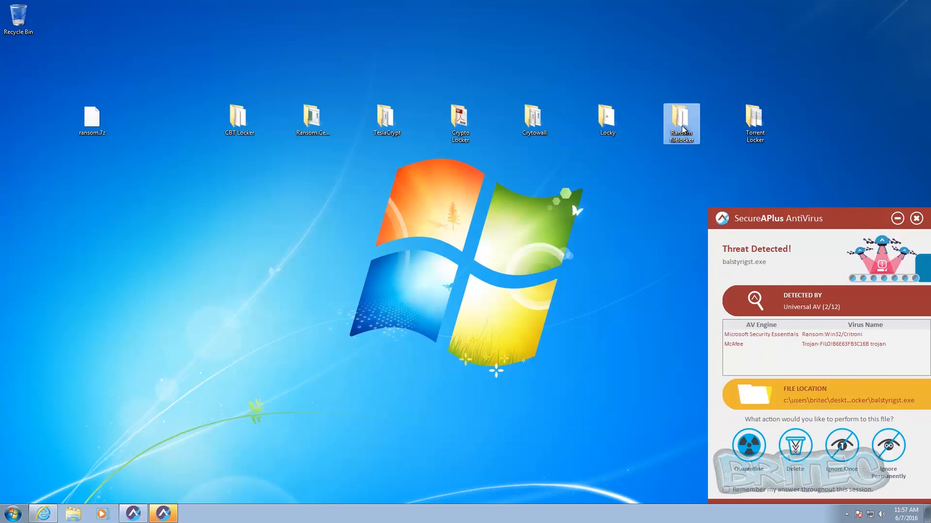
# Step: Attempt attach1804.exe in Ransom filelocker and dismiss its privilege-denied error
pyautogui.doubleClick(681, 119)
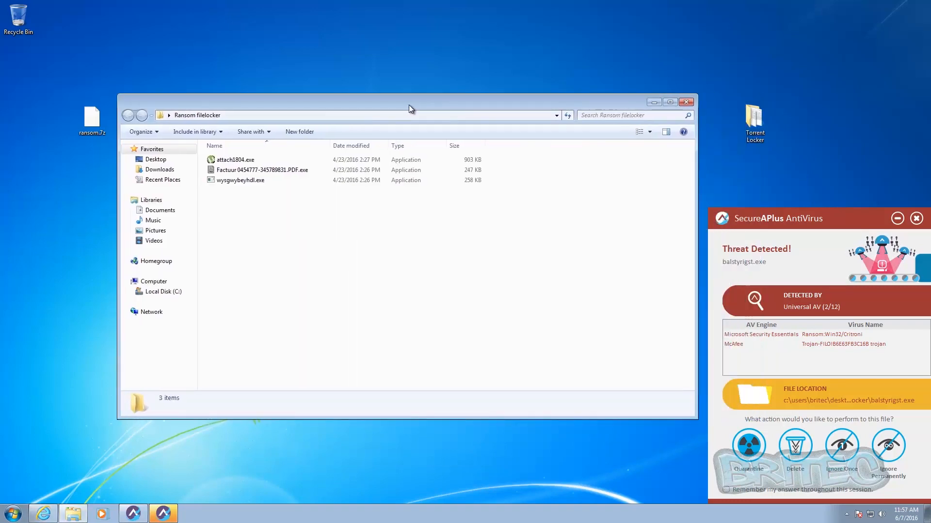
pyautogui.click(235, 159)
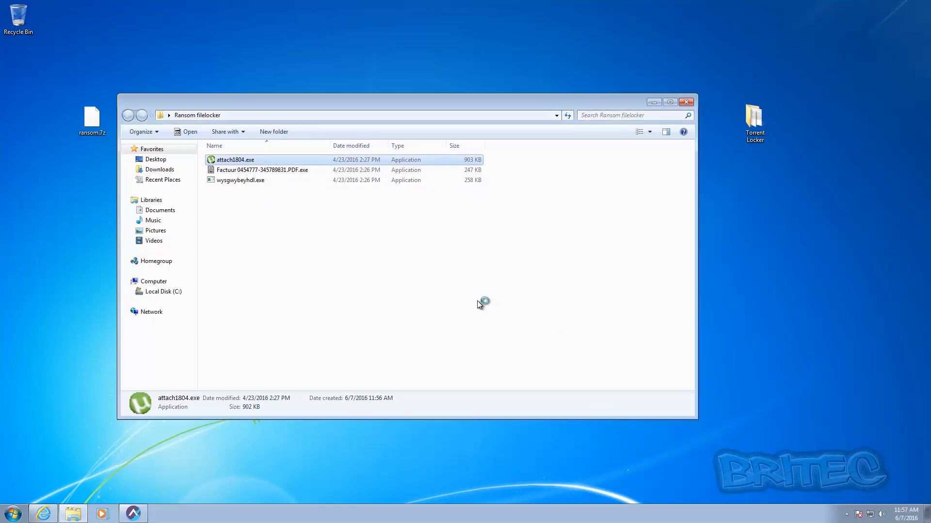
pyautogui.moveTo(264, 198)
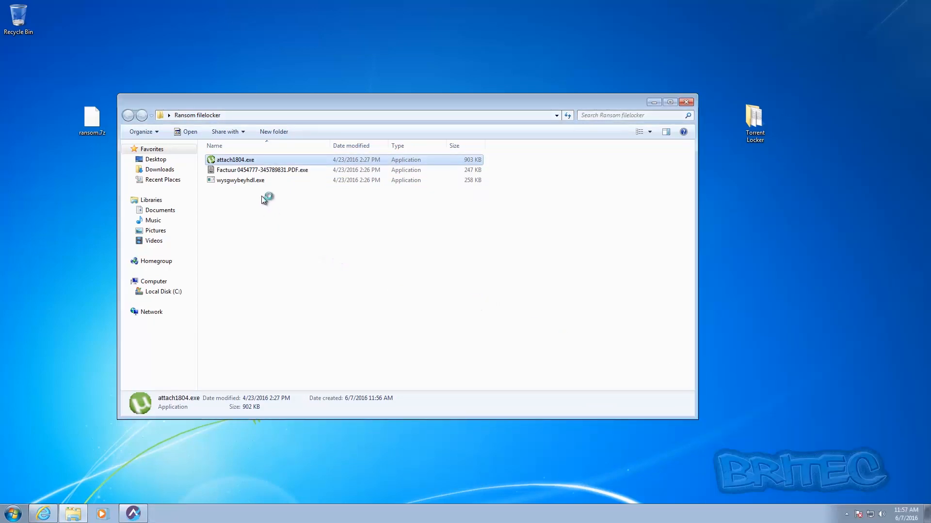
pyautogui.moveTo(218, 414)
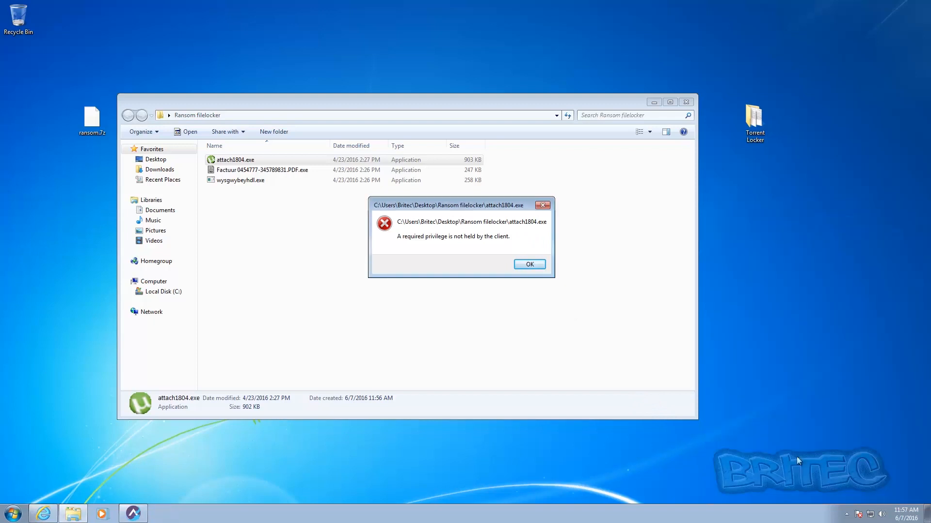
pyautogui.click(527, 263)
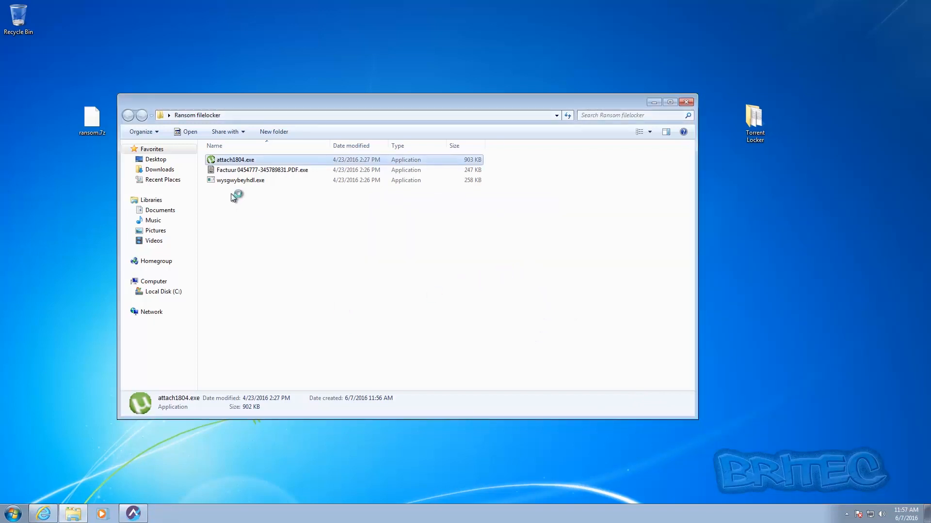
# Step: Attempt the Factuur PDF.exe sample, dismiss its privilege-denied error, and close the folder
pyautogui.doubleClick(261, 170)
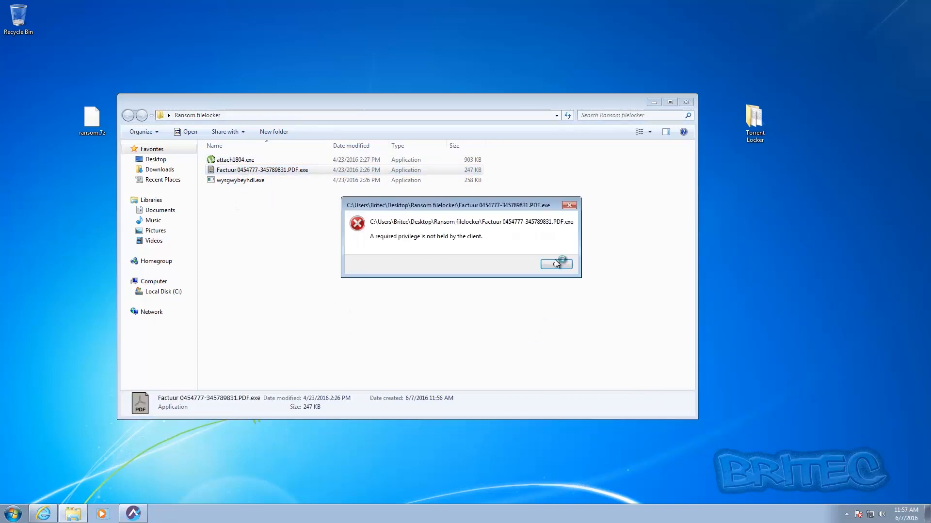
pyautogui.click(556, 263)
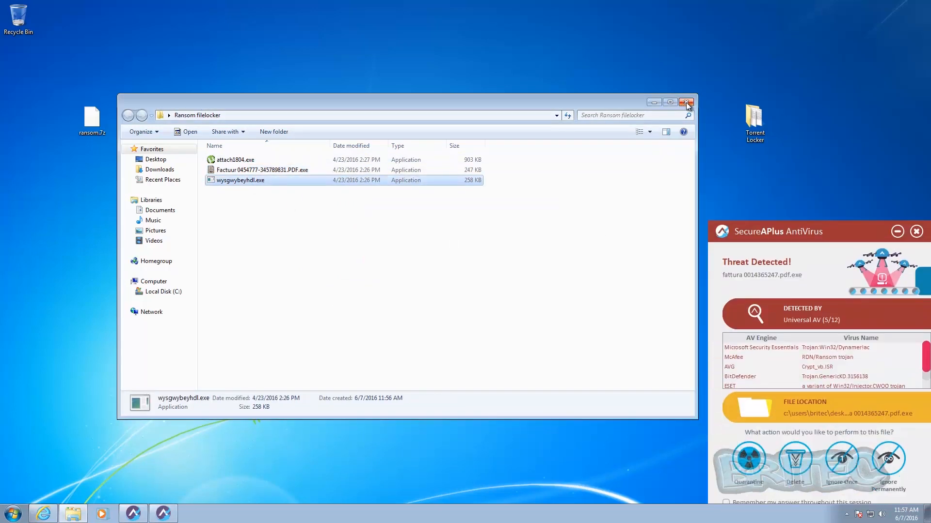
pyautogui.click(686, 102)
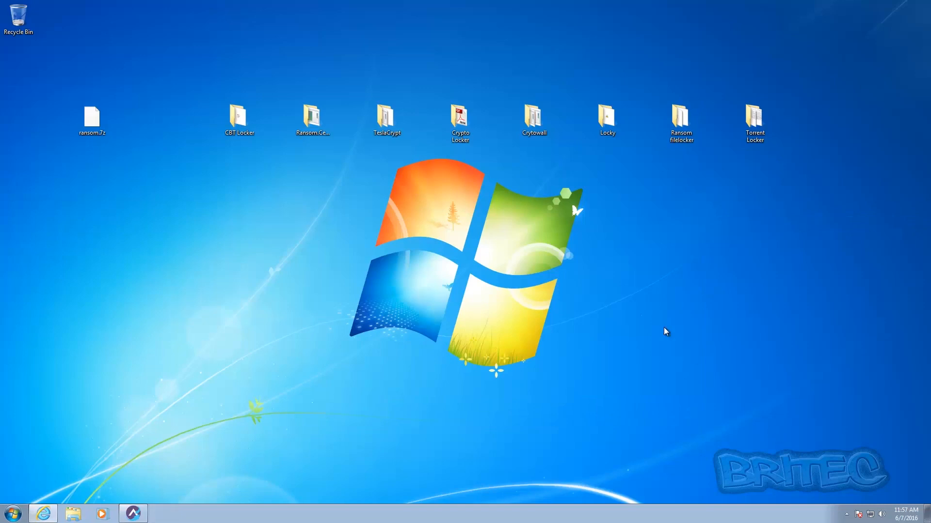
# Step: Attempt DHL_Versandschein_3398.exe in Torrent Locker, then clear the privilege error and Threat Detected alert
pyautogui.click(754, 118)
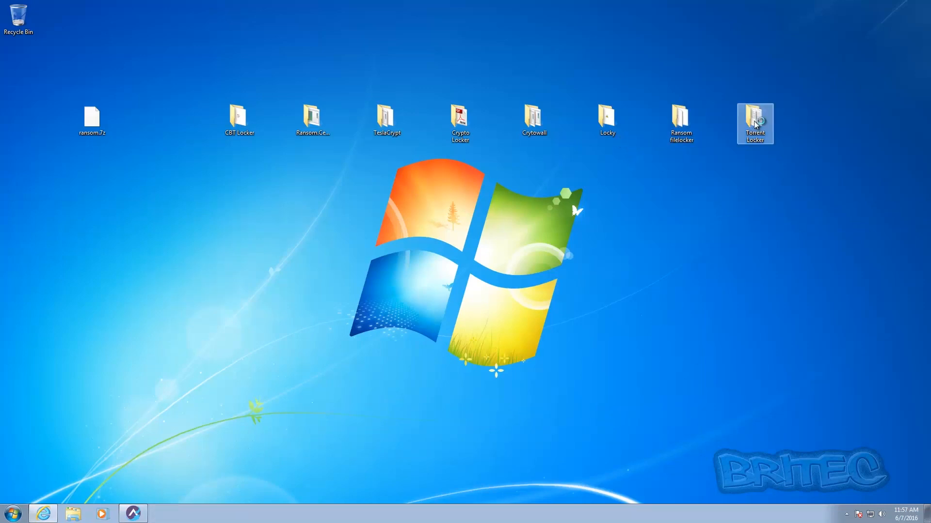
pyautogui.doubleClick(754, 123)
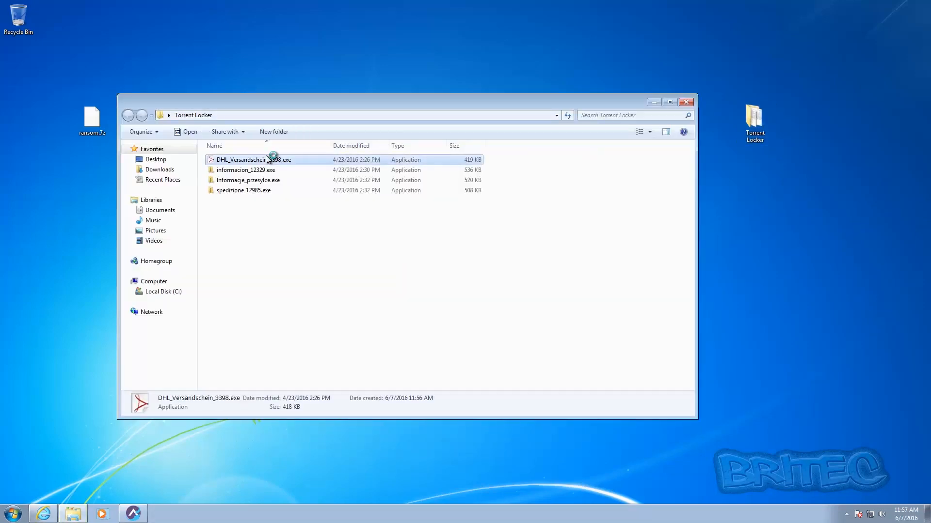
pyautogui.doubleClick(245, 169)
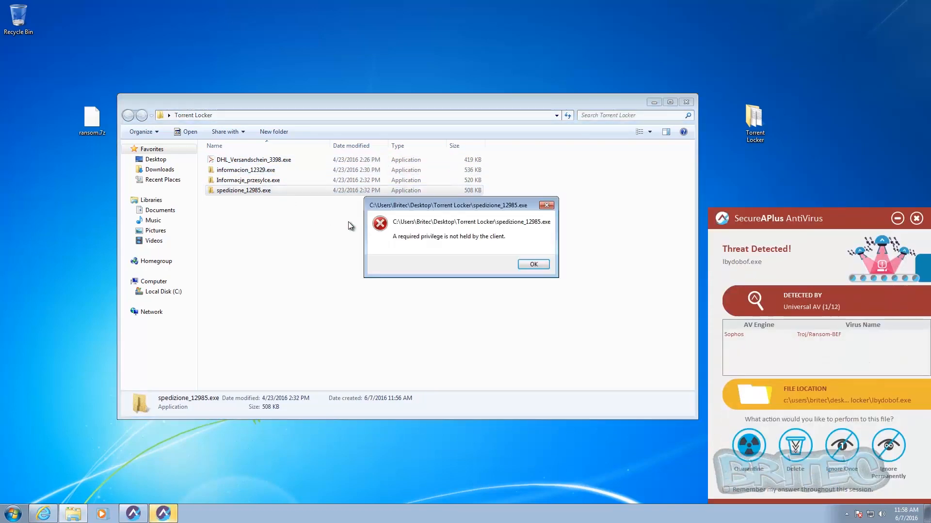
pyautogui.click(532, 264)
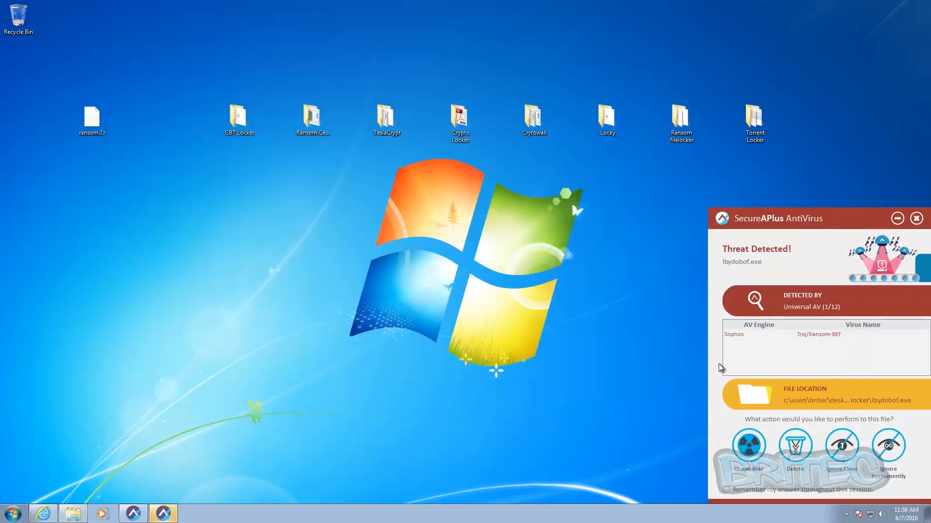
pyautogui.click(916, 218)
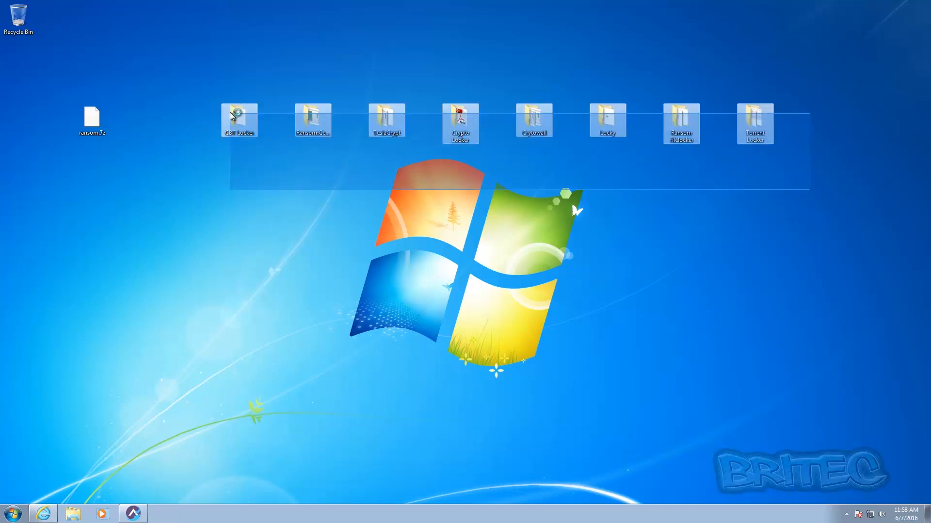
# Step: Delete the eight selected sample folders via the context menu and dismiss the Threat Detected alert
pyautogui.rightClick(238, 118)
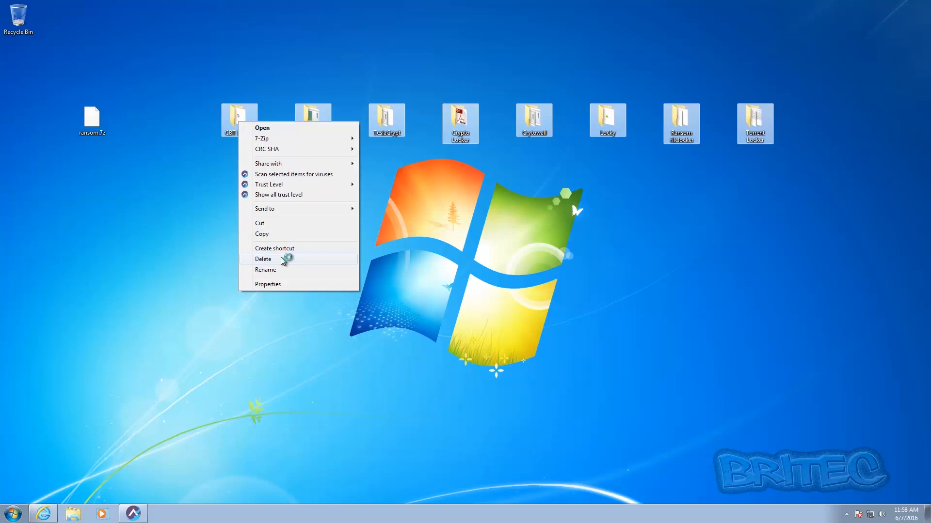
pyautogui.click(263, 259)
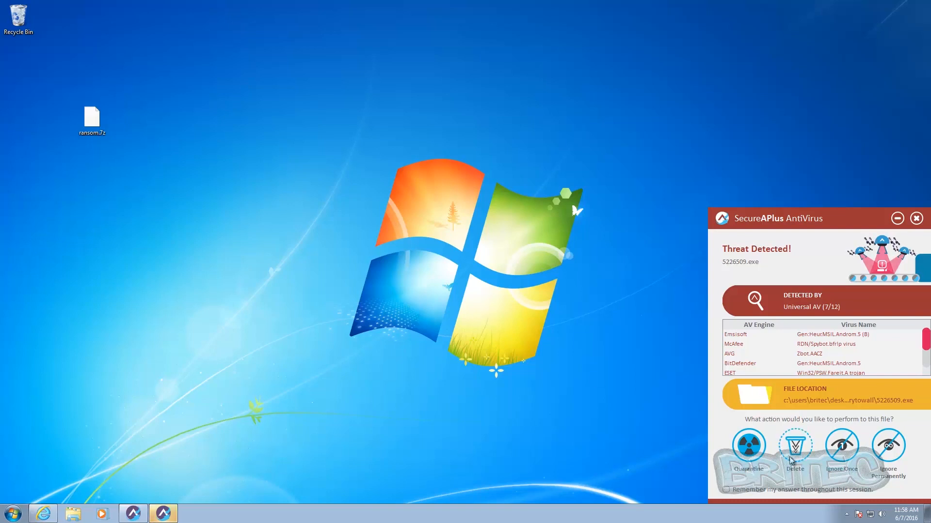
pyautogui.moveTo(913, 205)
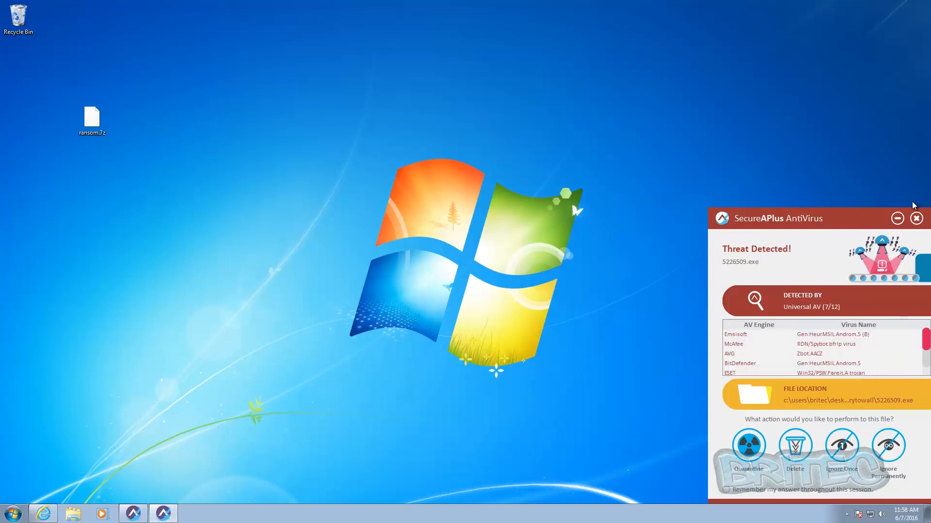
pyautogui.click(916, 218)
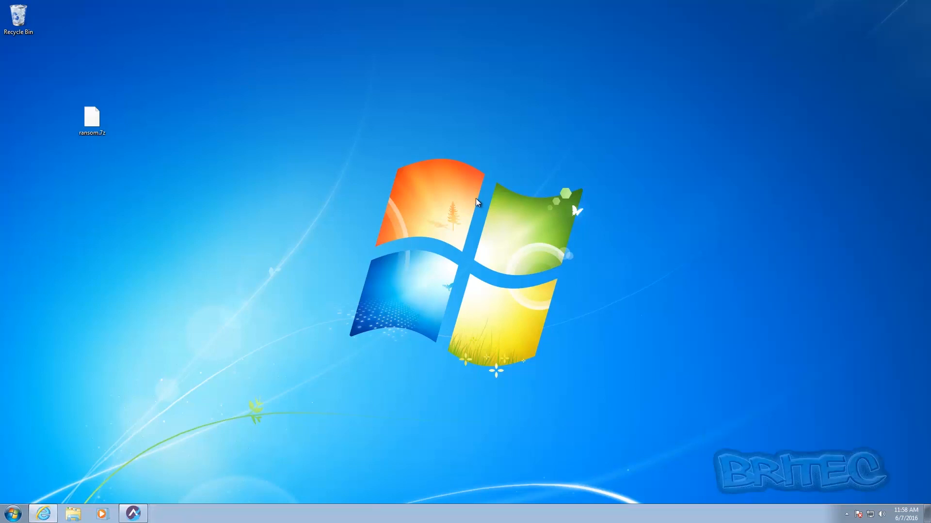